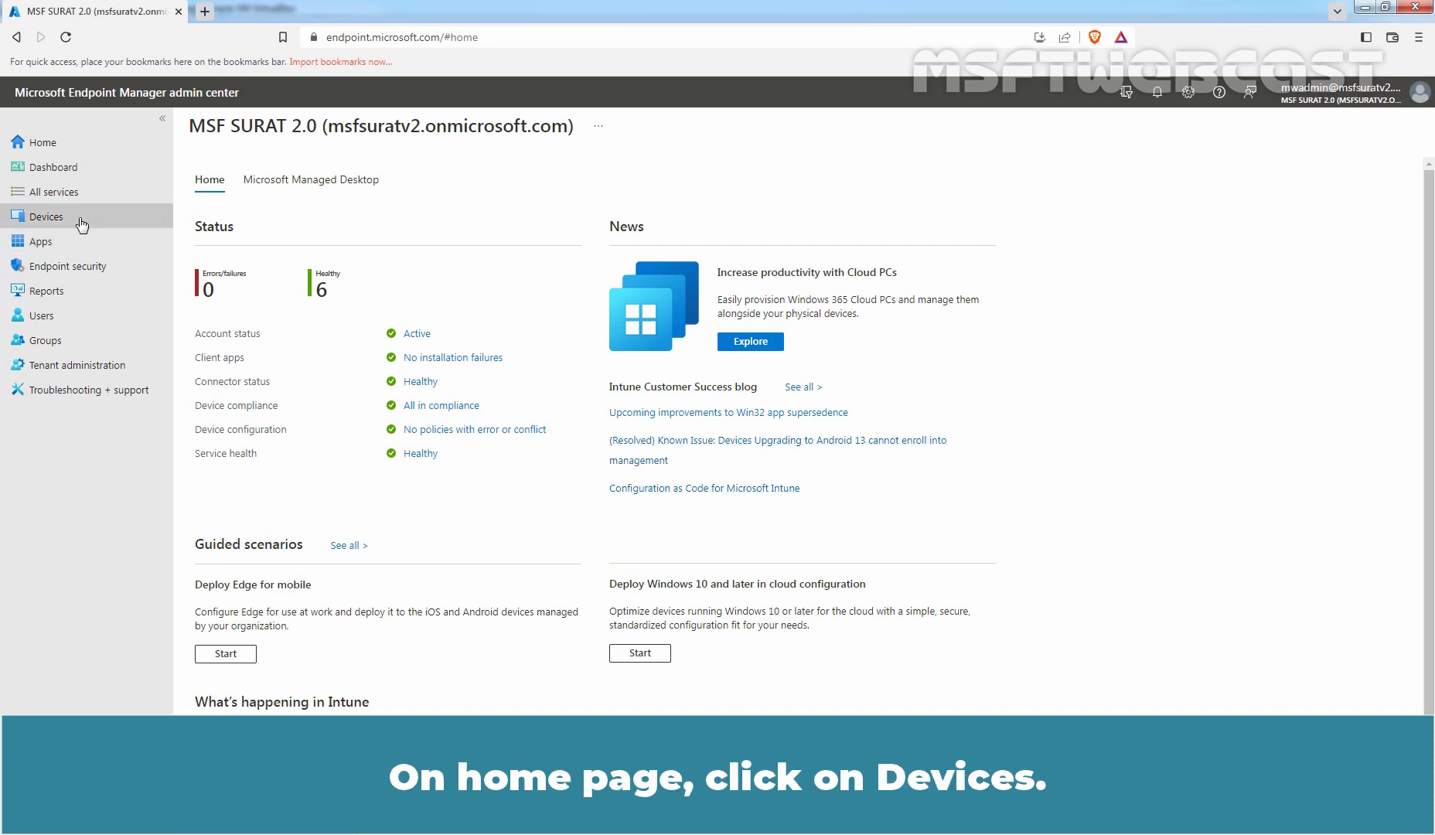
# Go to Devices > Configuration profiles to list the existing profiles
pyautogui.click(46, 216)
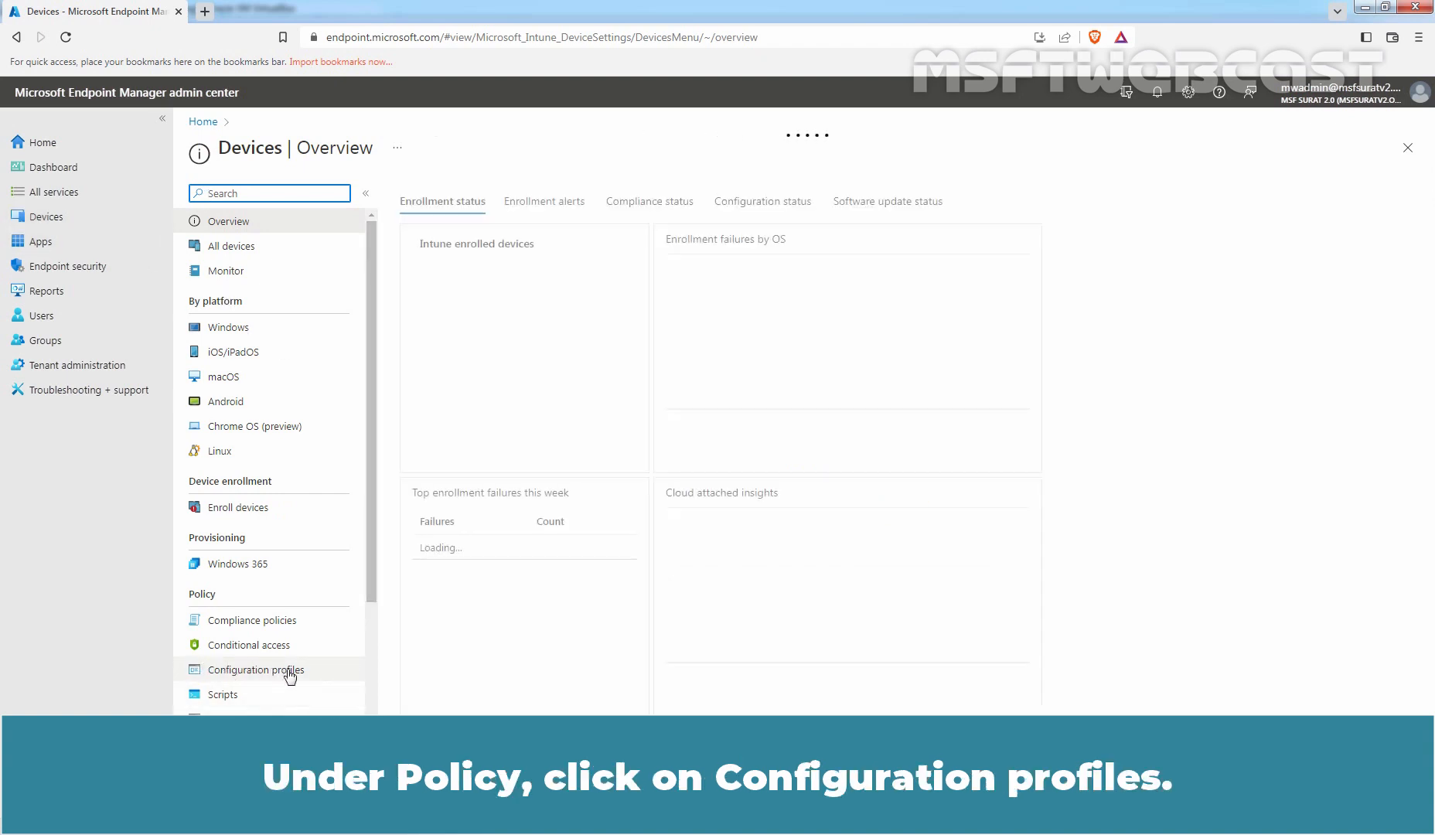
pyautogui.click(252, 670)
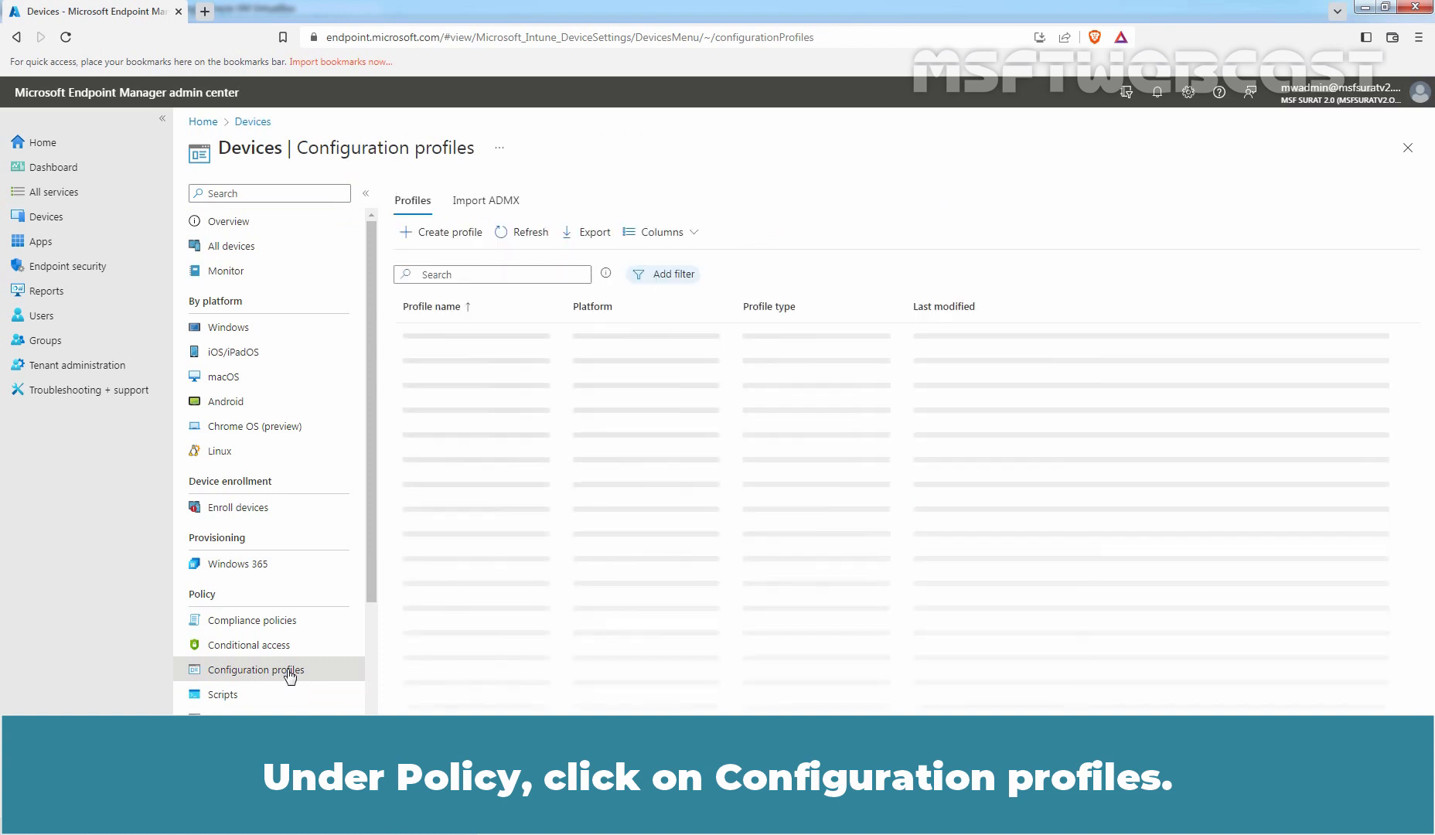
pyautogui.click(252, 670)
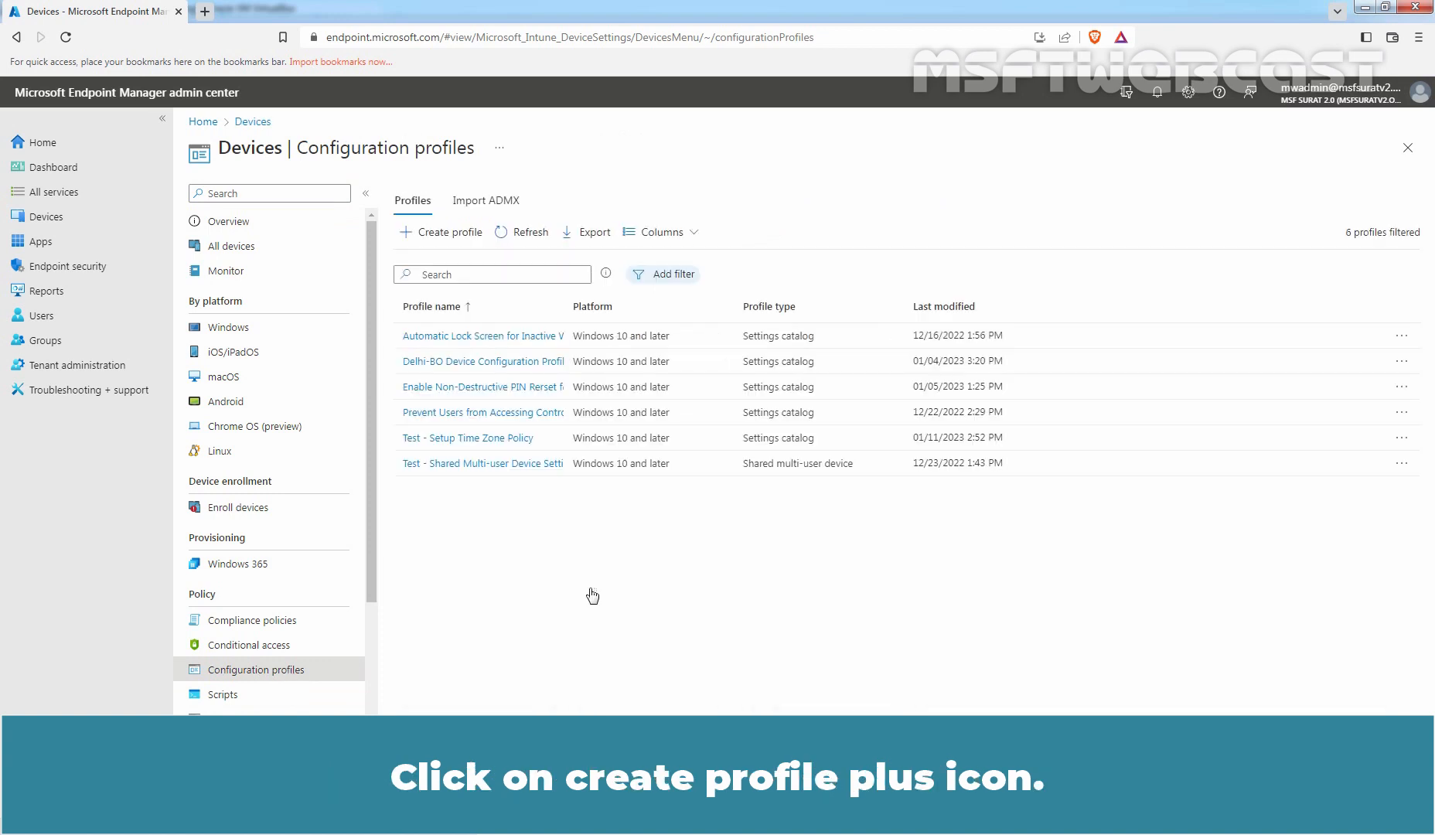
# Create a new profile for Windows 10 and later using the Device restrictions template
pyautogui.click(447, 232)
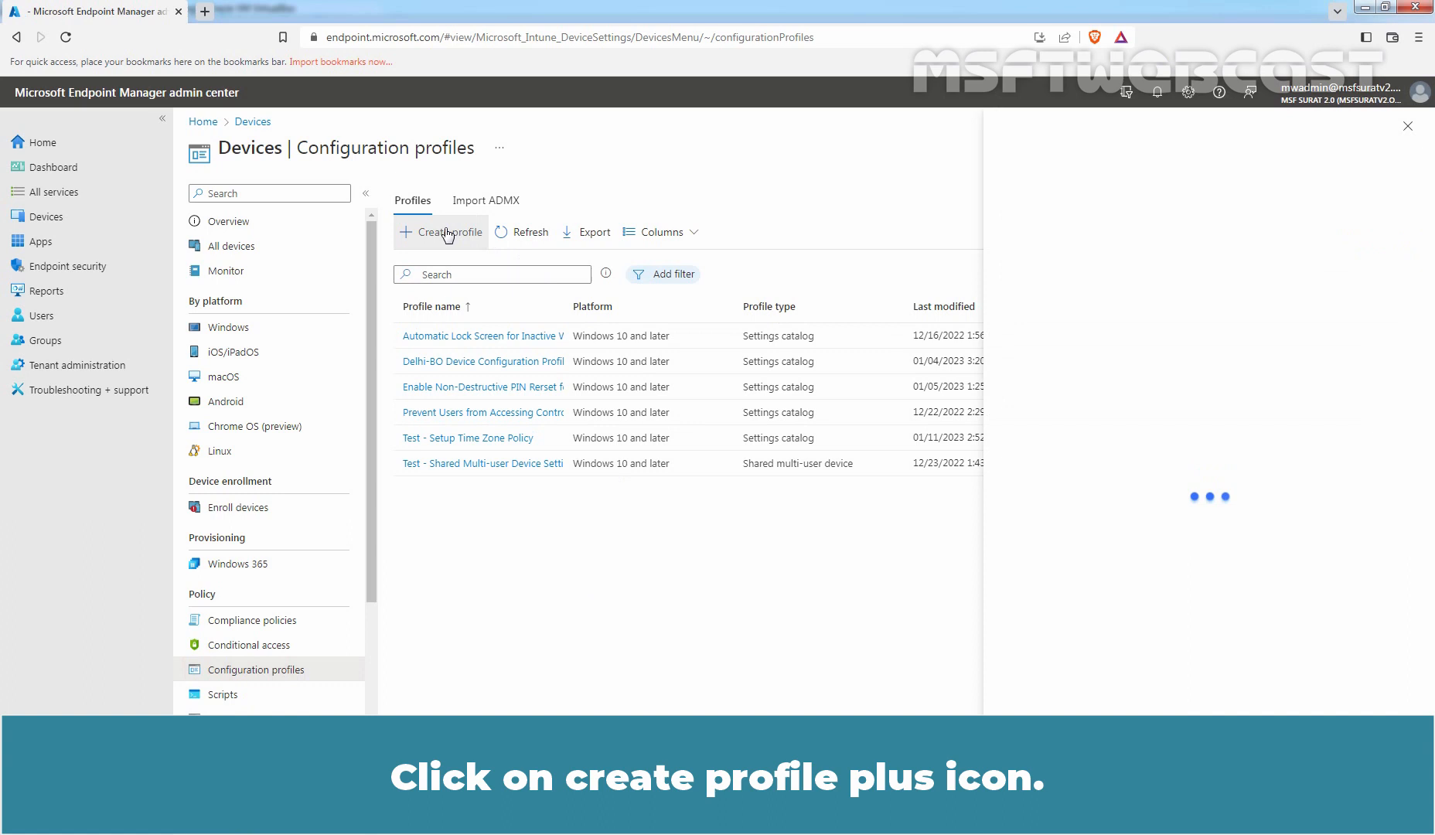
pyautogui.click(447, 232)
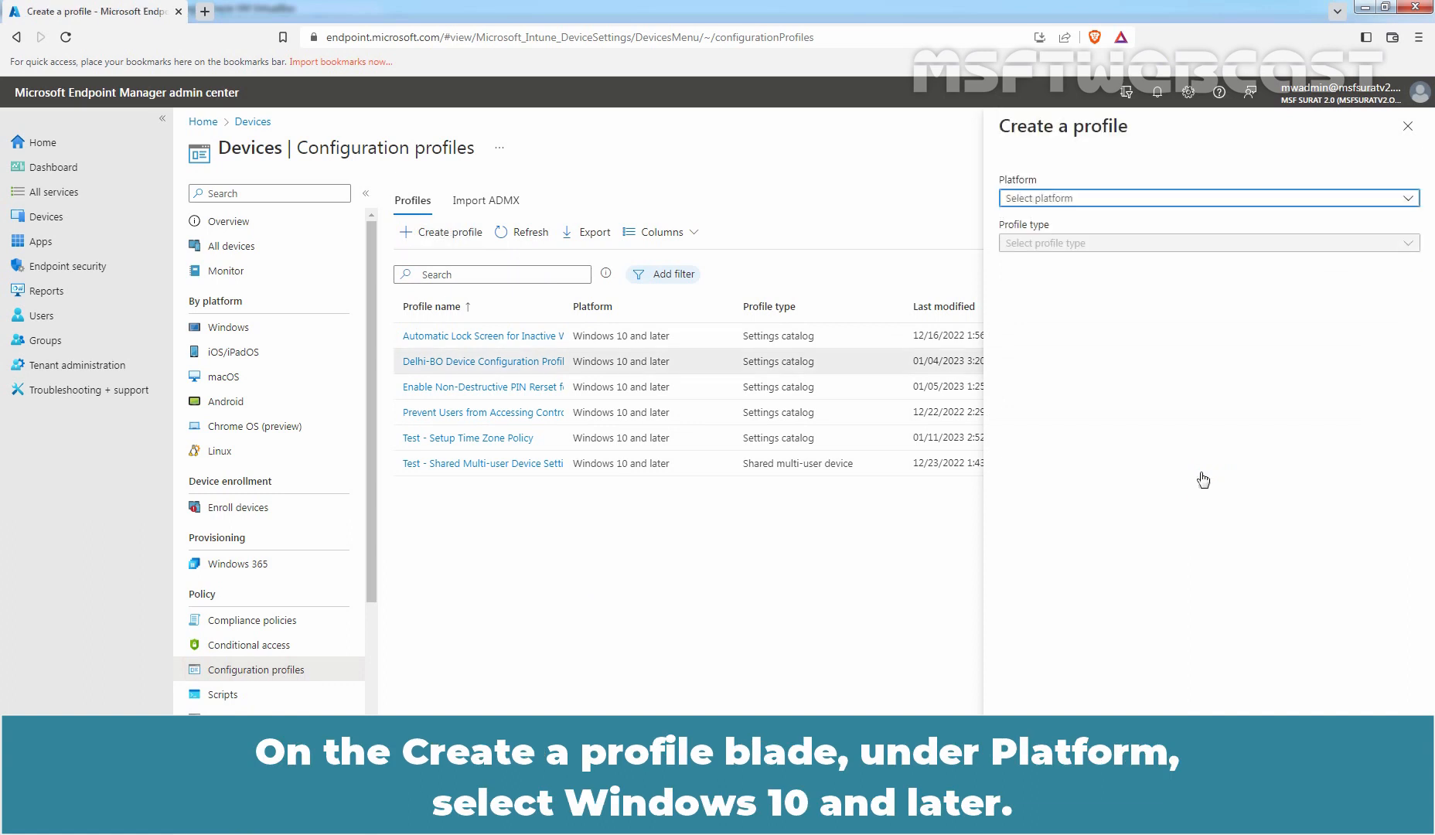
pyautogui.click(1203, 198)
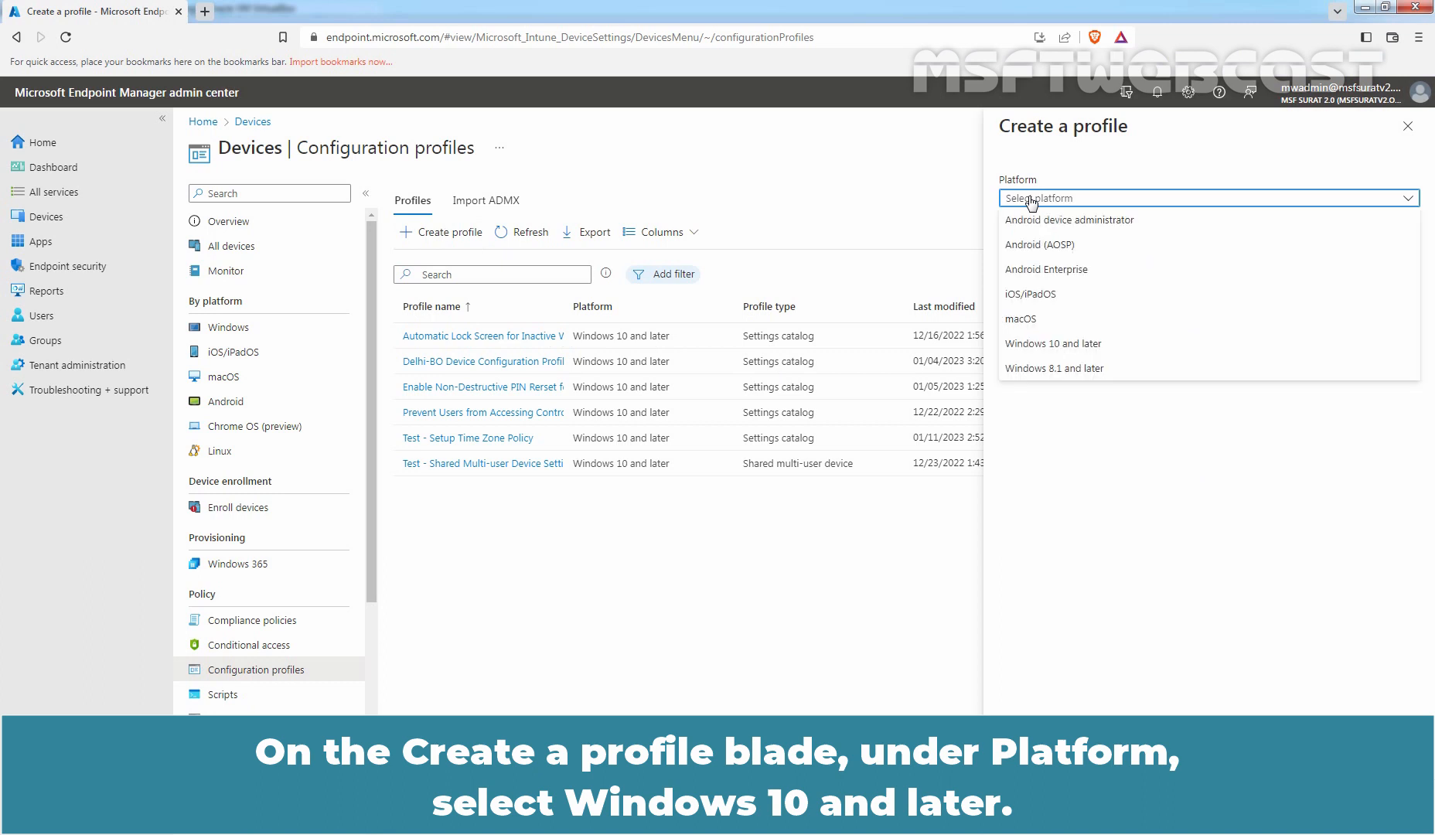
pyautogui.click(1052, 343)
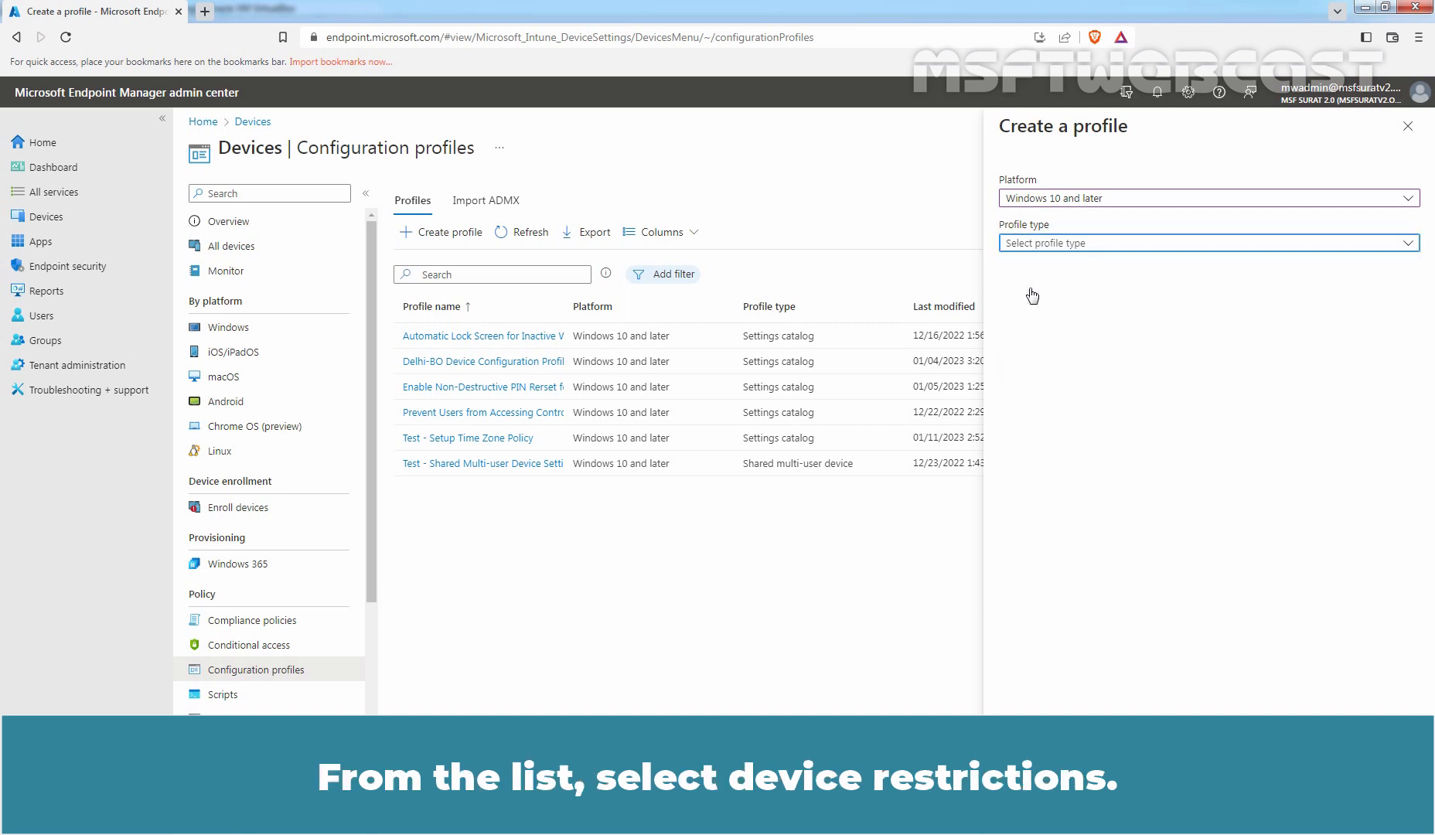
pyautogui.click(1203, 243)
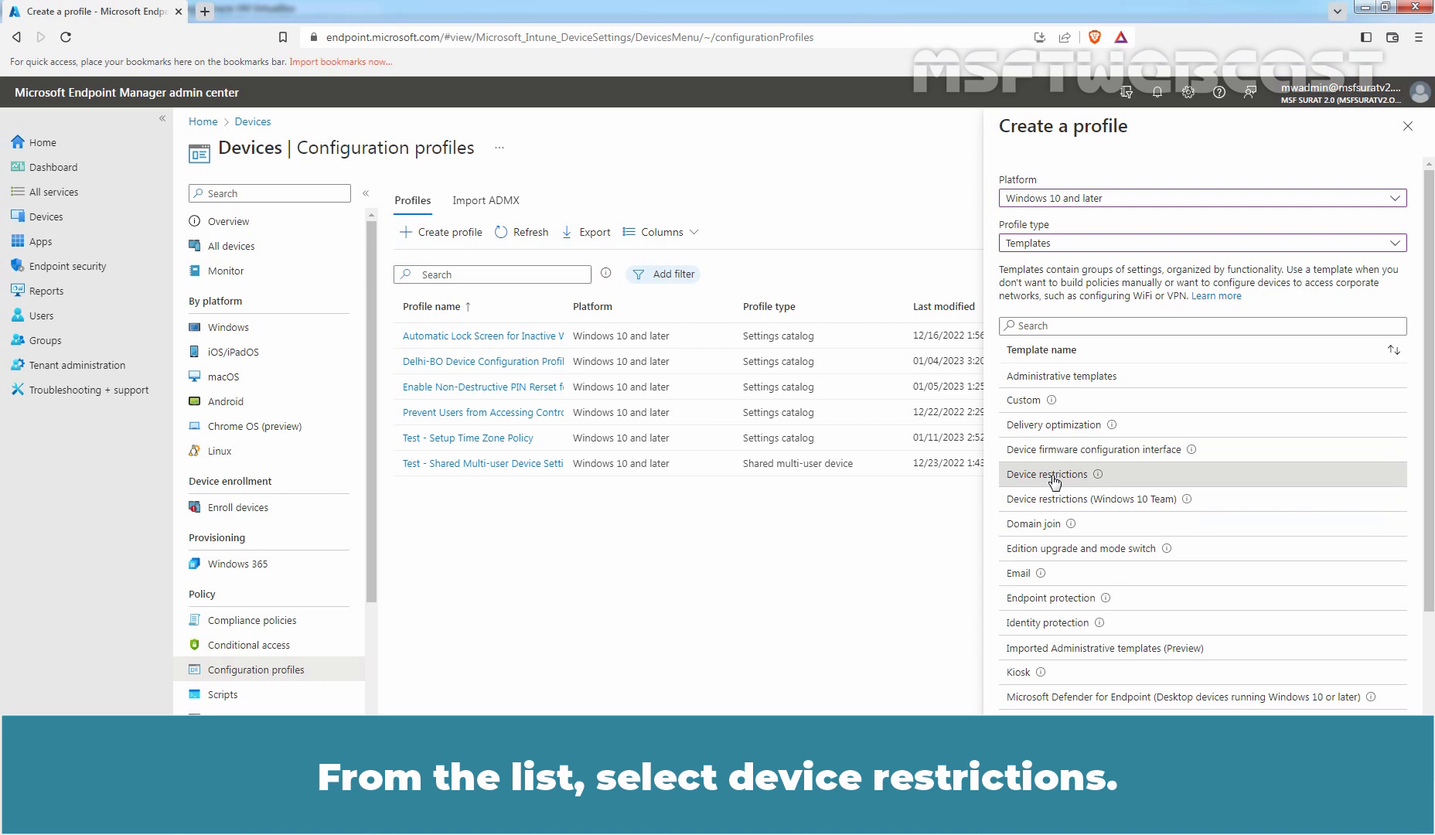
pyautogui.click(1050, 475)
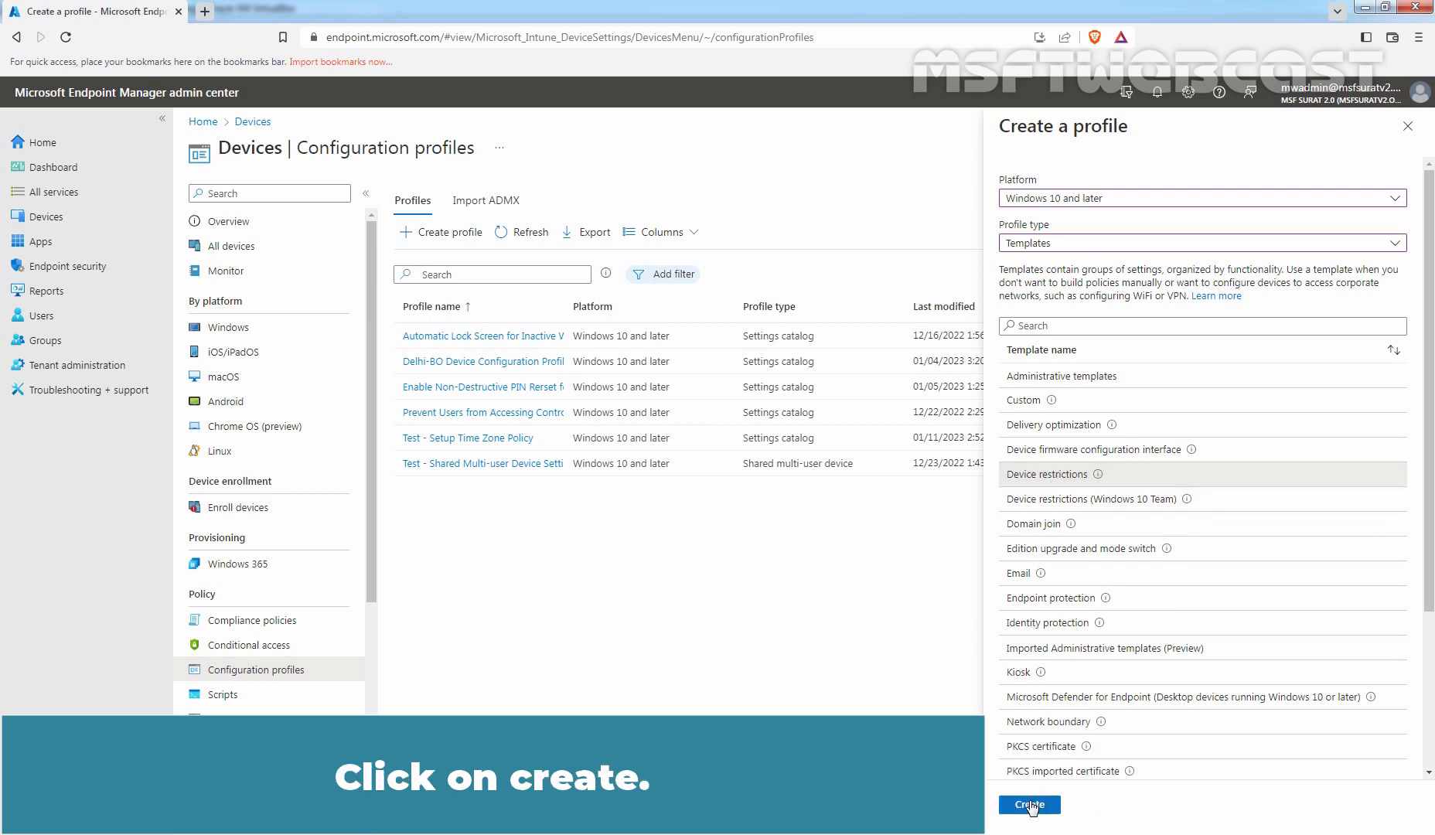
pyautogui.click(1029, 804)
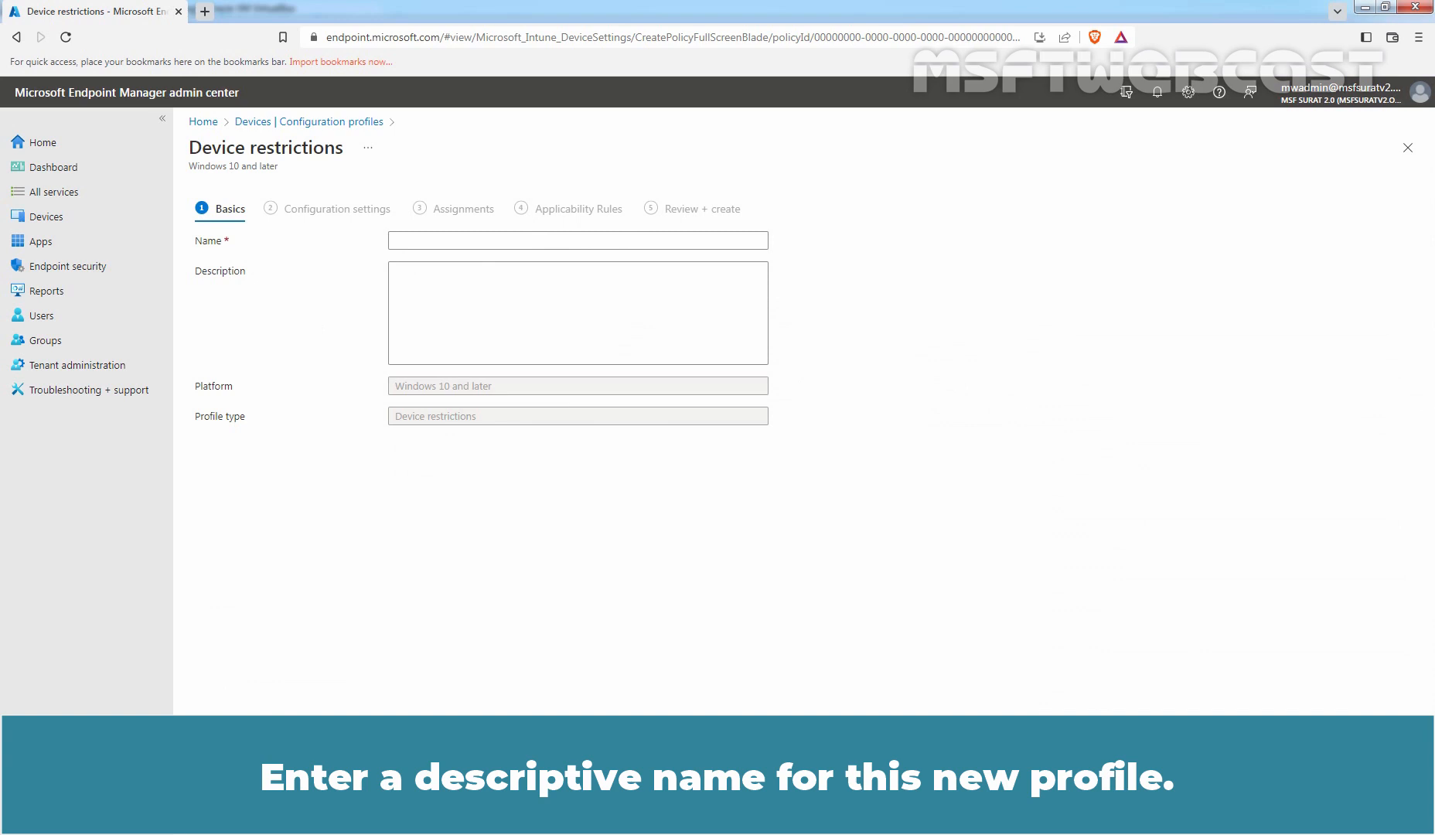
# Name and describe the profile as applying custom wallpaper and lock screen background, then continue
pyautogui.write('This device restriction policy will apply custom wallpaper and lockscreen background image on targeted windows devices.')
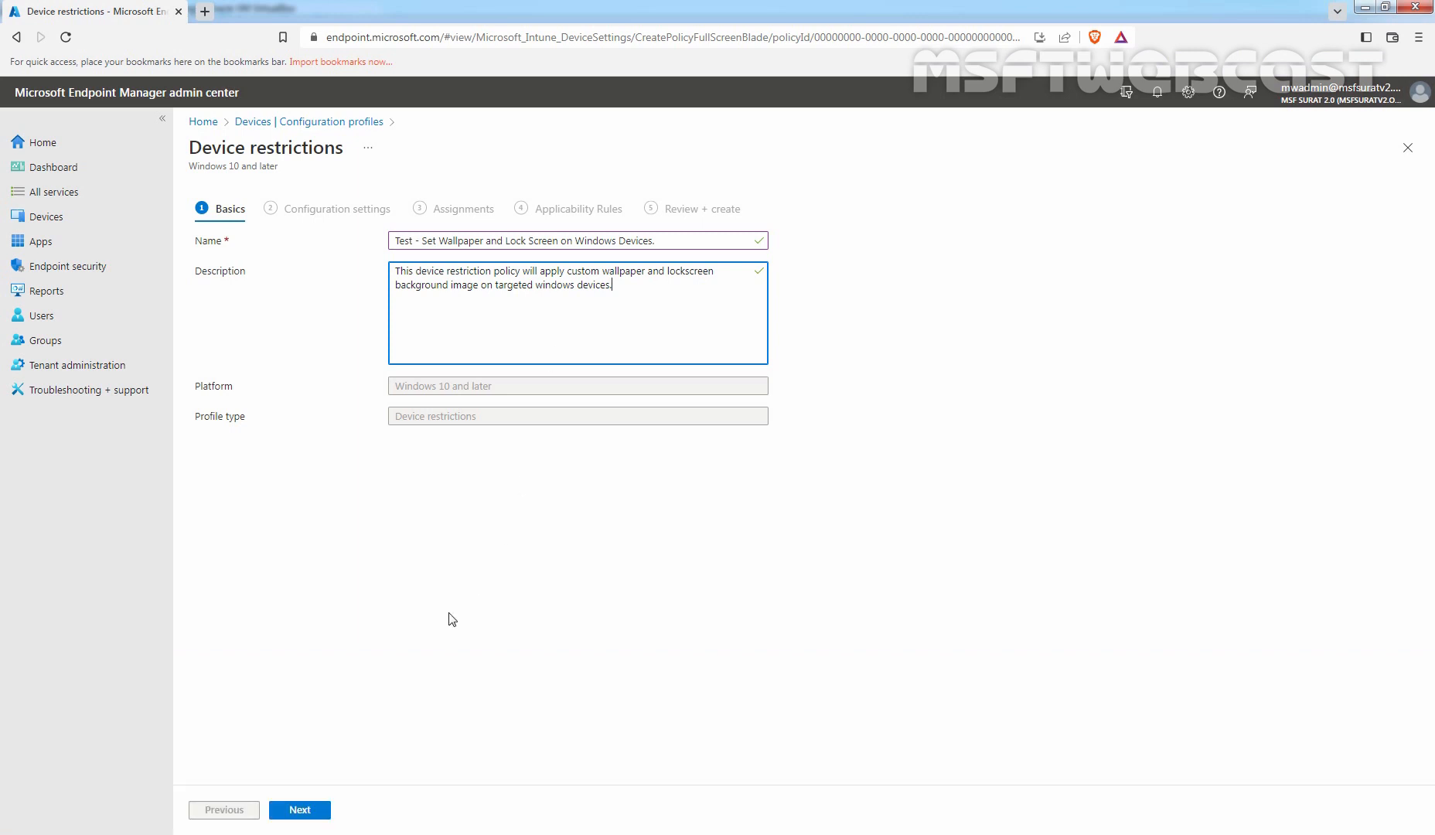
pyautogui.click(300, 809)
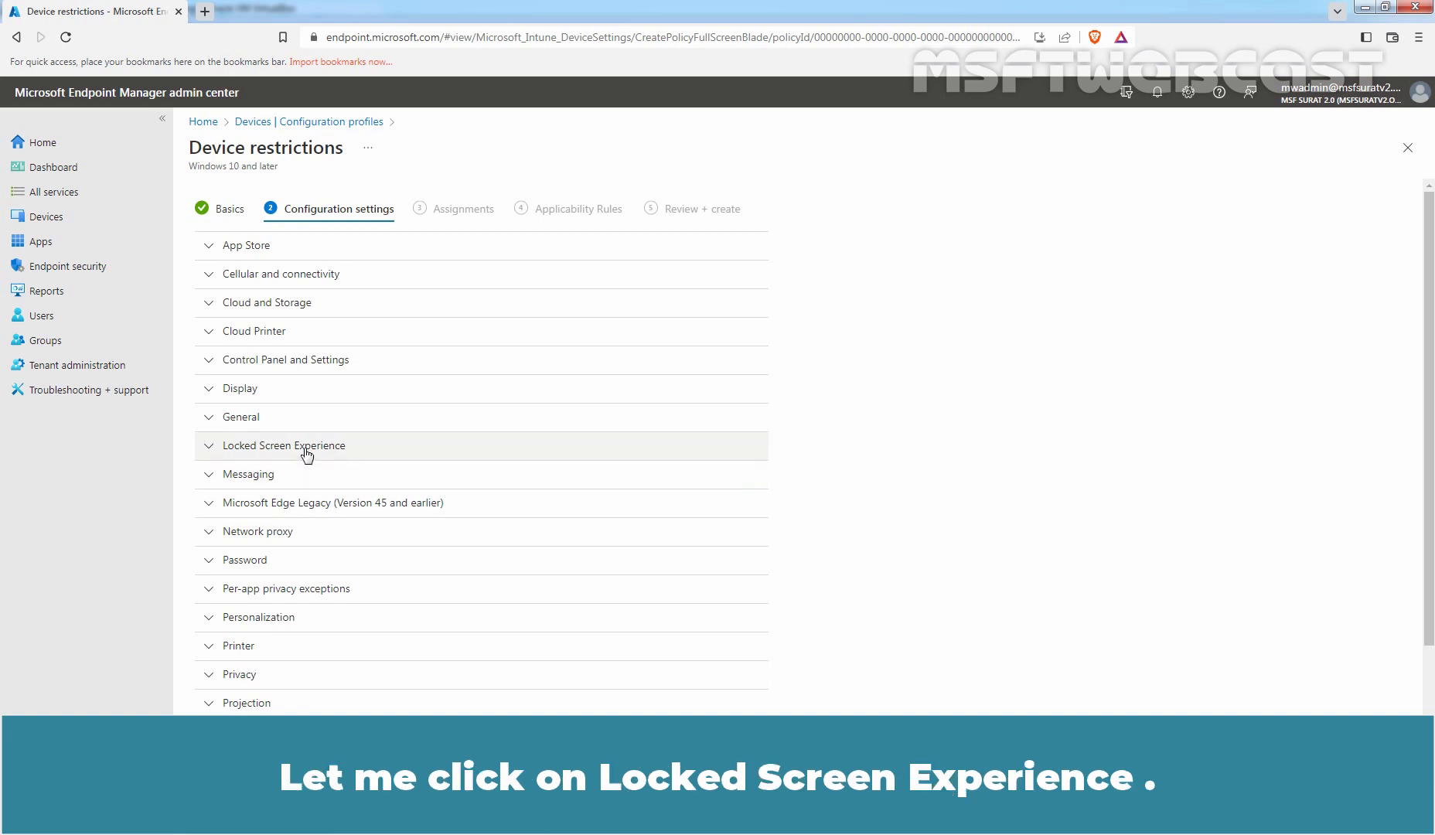
# Under Locked Screen Experience, set the locked screen picture URL to the msftwebcast.com lock screen image
pyautogui.click(283, 445)
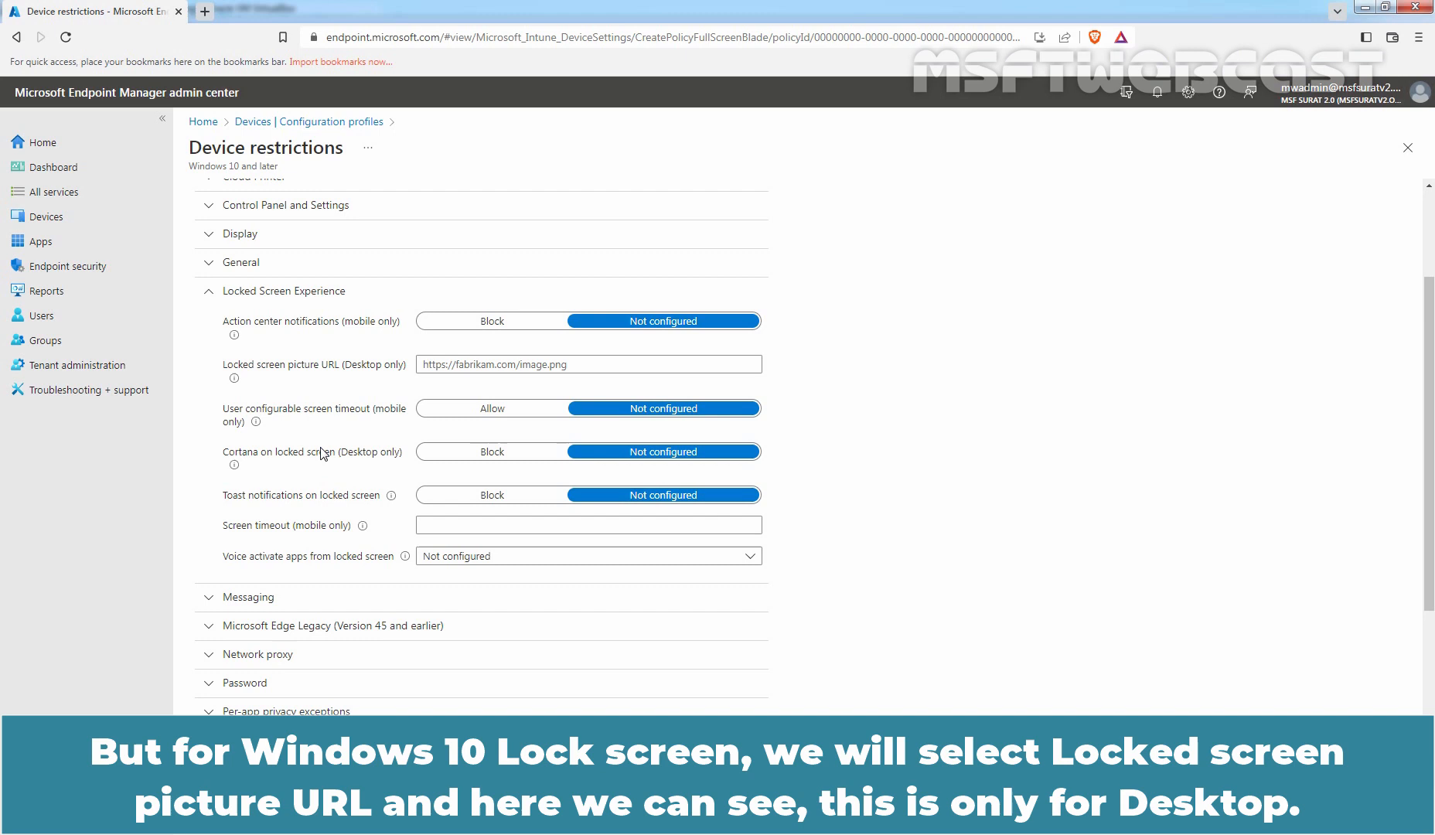
pyautogui.moveTo(360, 382)
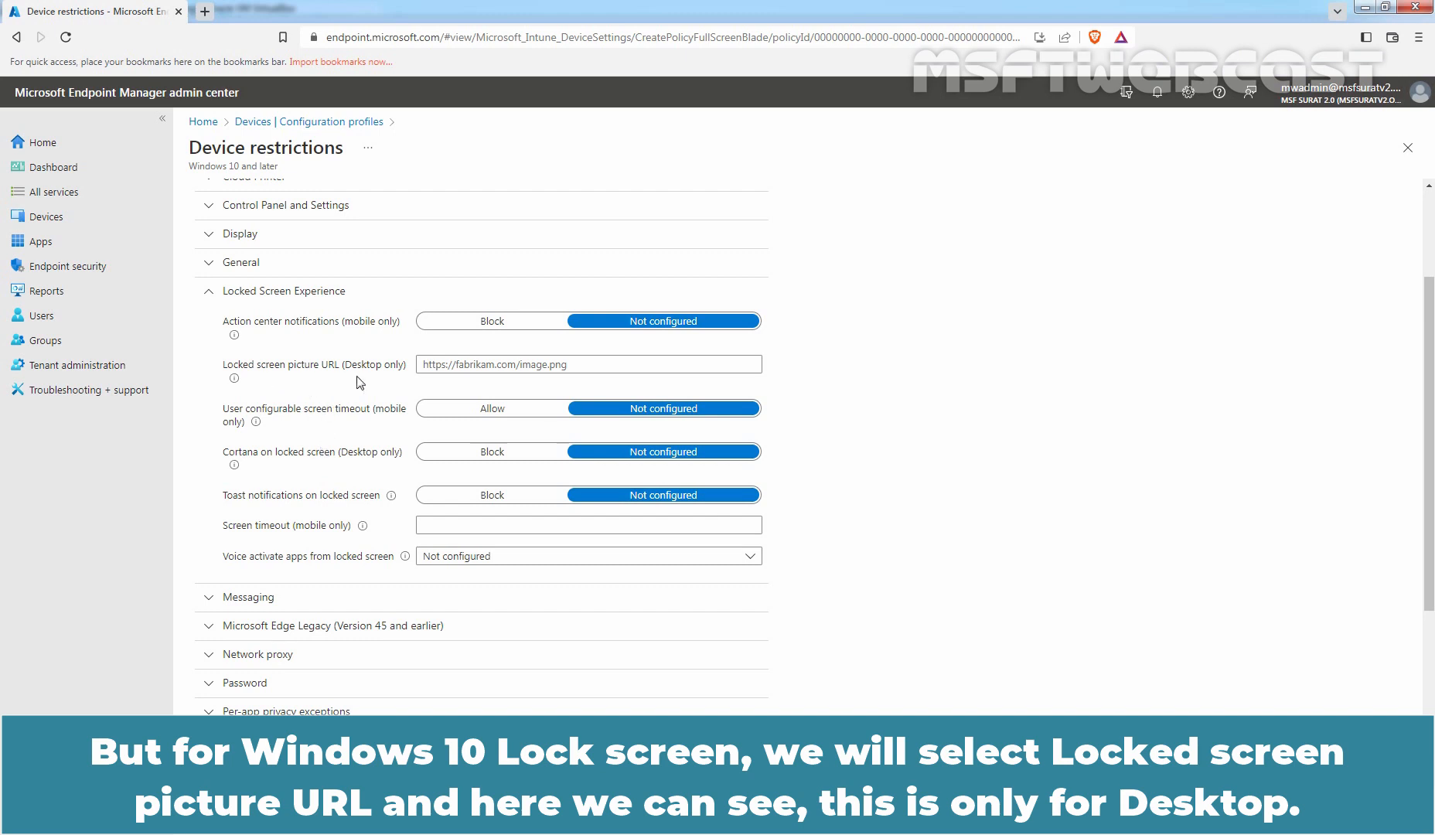
pyautogui.moveTo(369, 380)
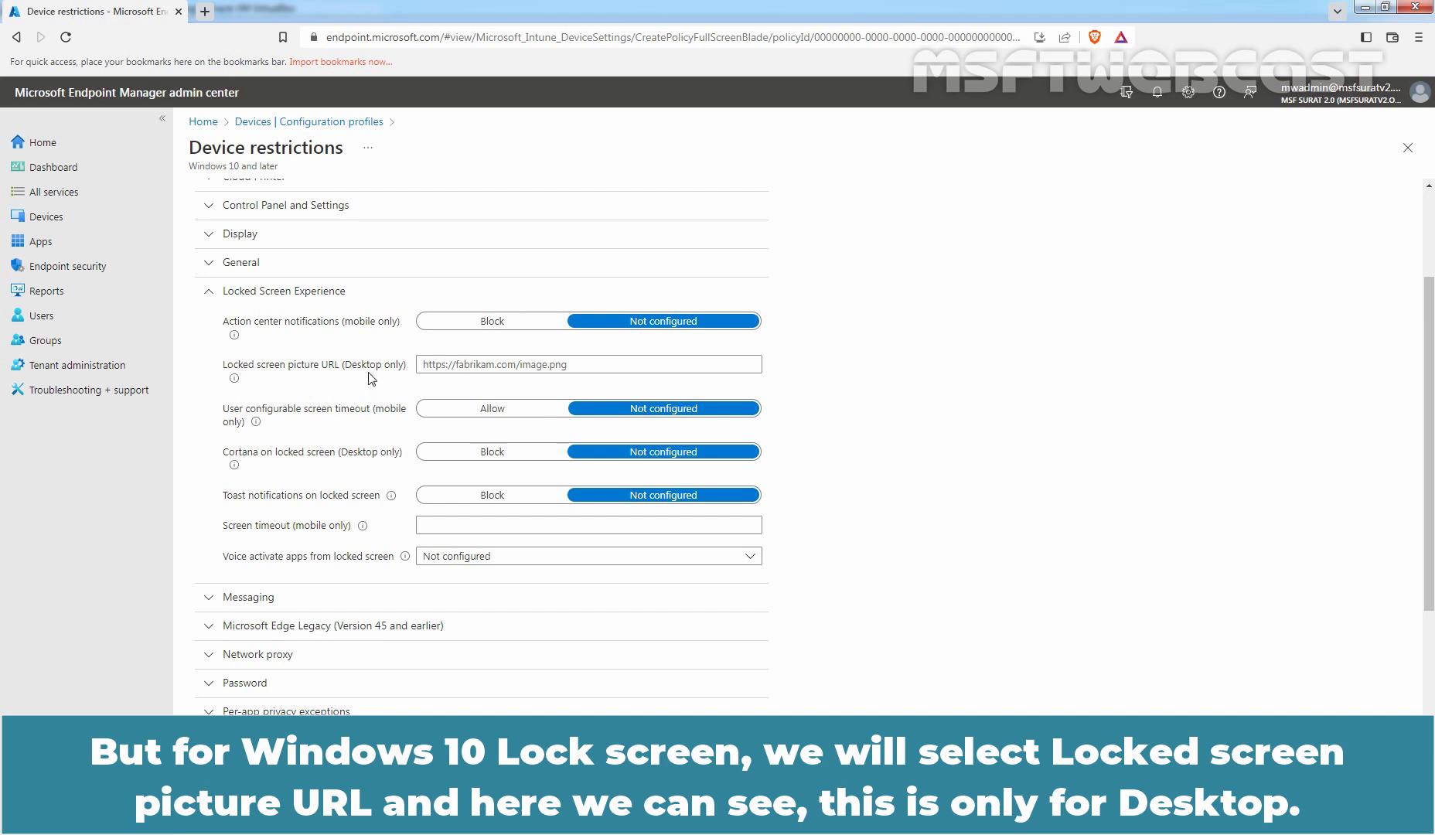
pyautogui.click(588, 363)
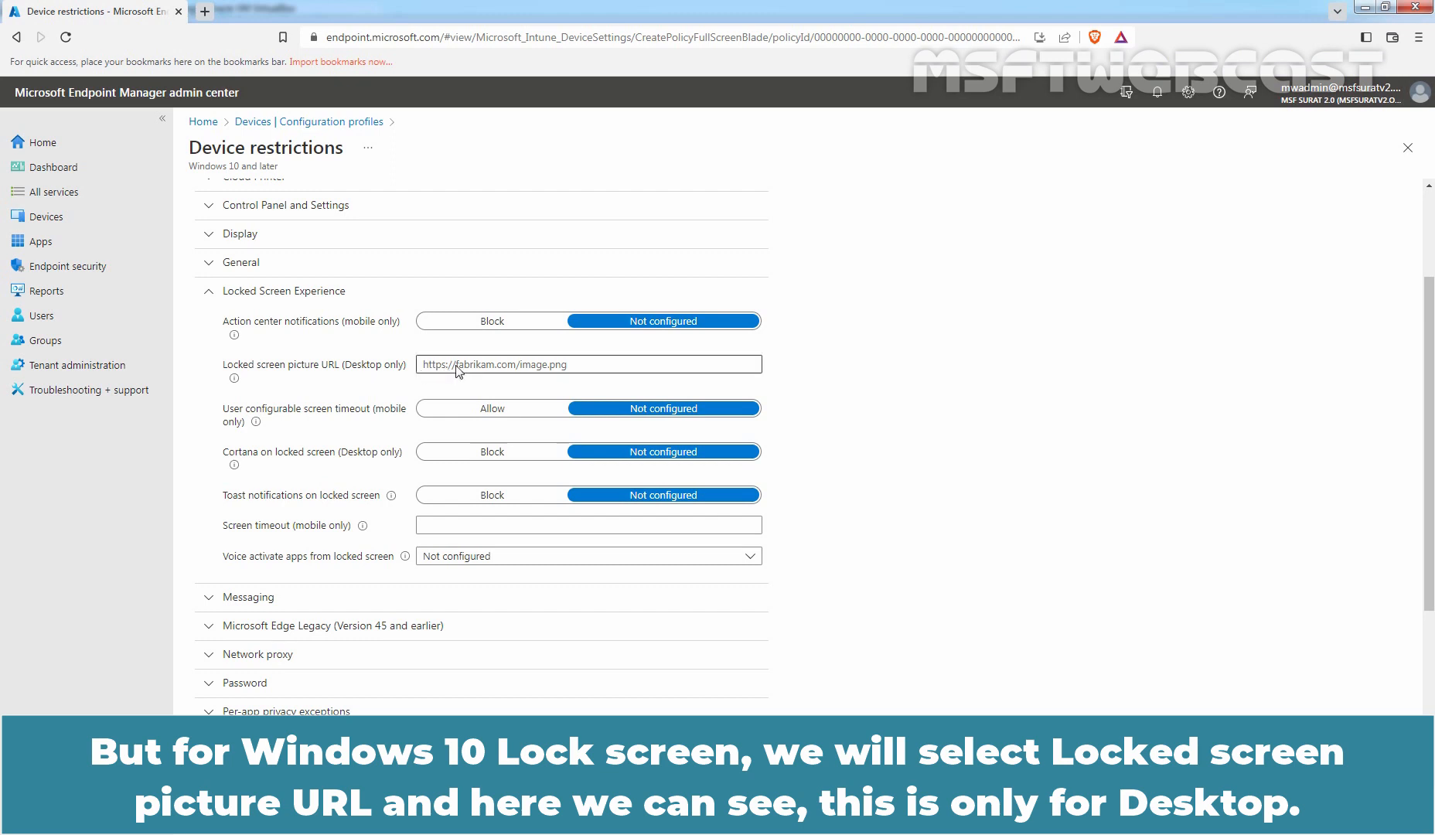
pyautogui.click(586, 364)
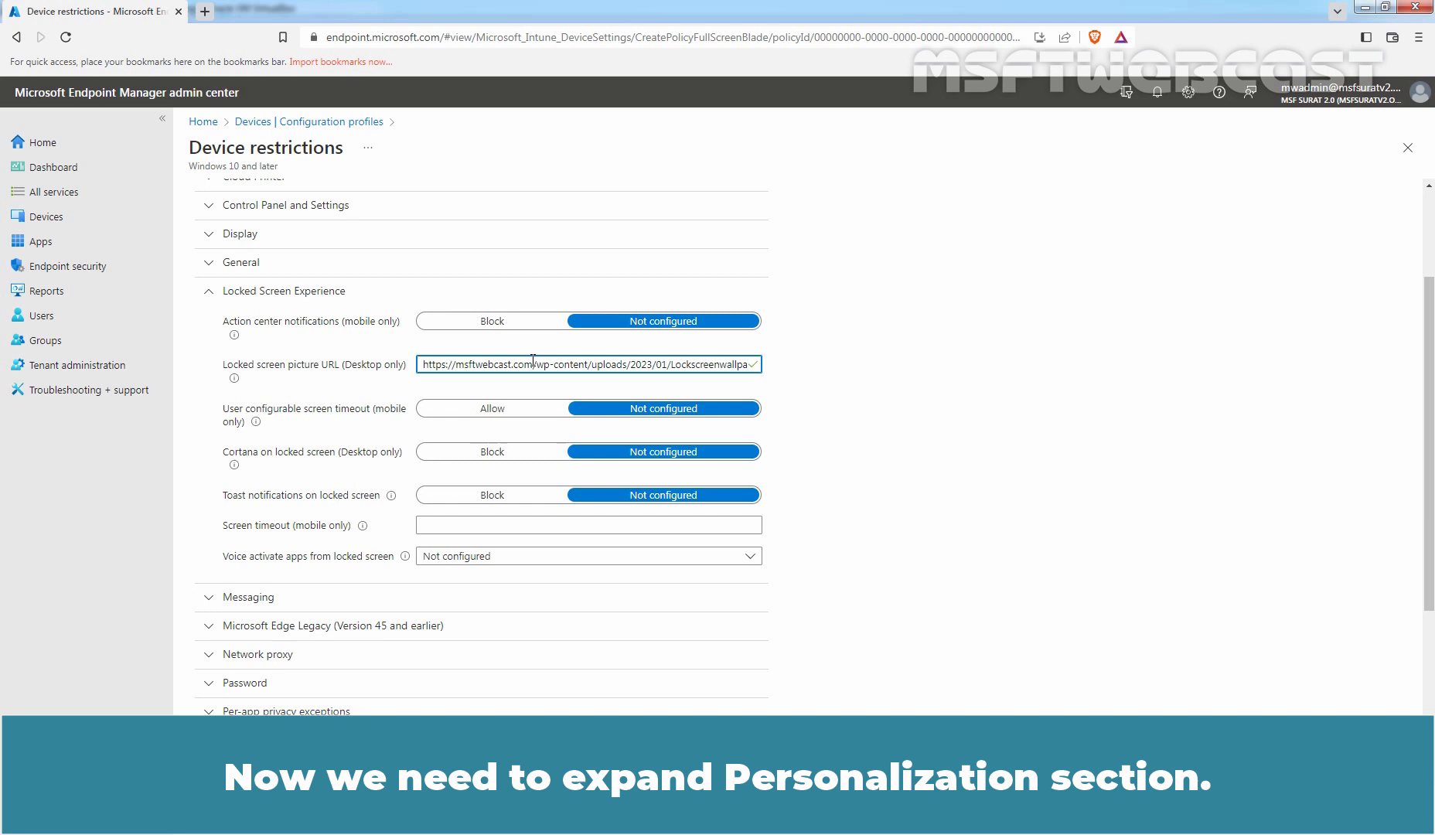
pyautogui.scroll(-3)
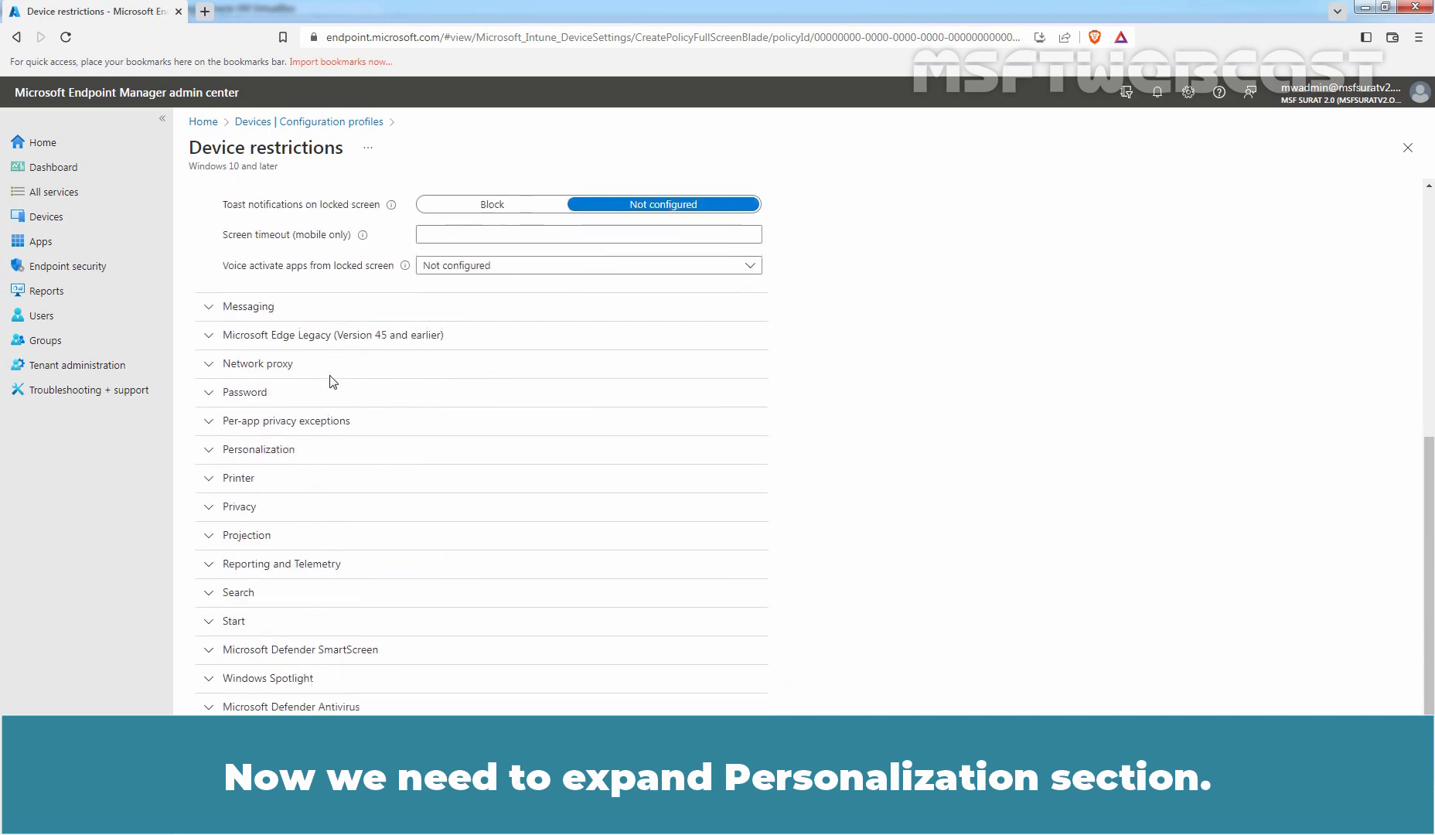
# Under Personalization, set the desktop background picture URL to the msftwebcast.com wallpaper and continue to Assignments
pyautogui.click(258, 449)
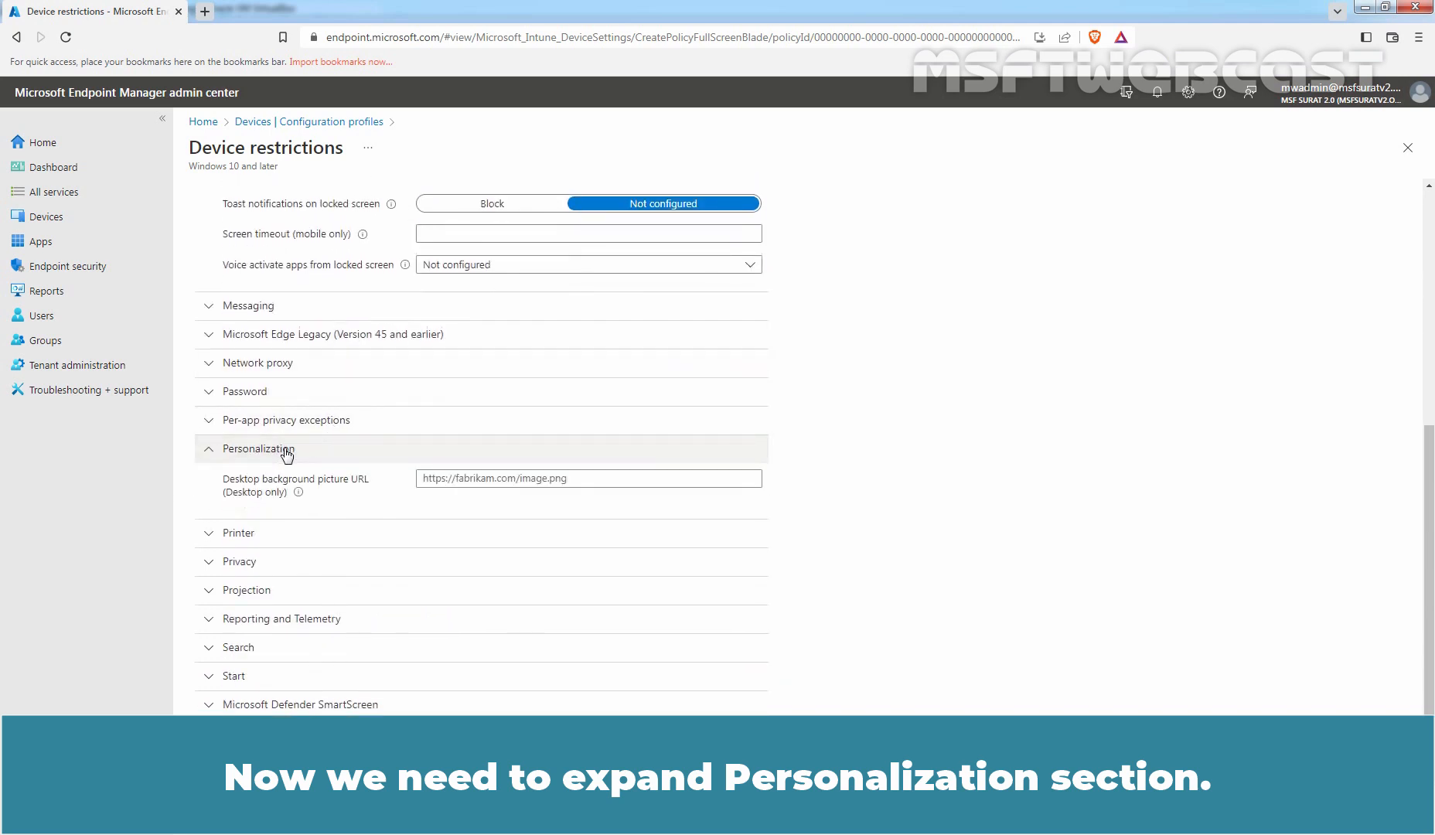
pyautogui.click(587, 478)
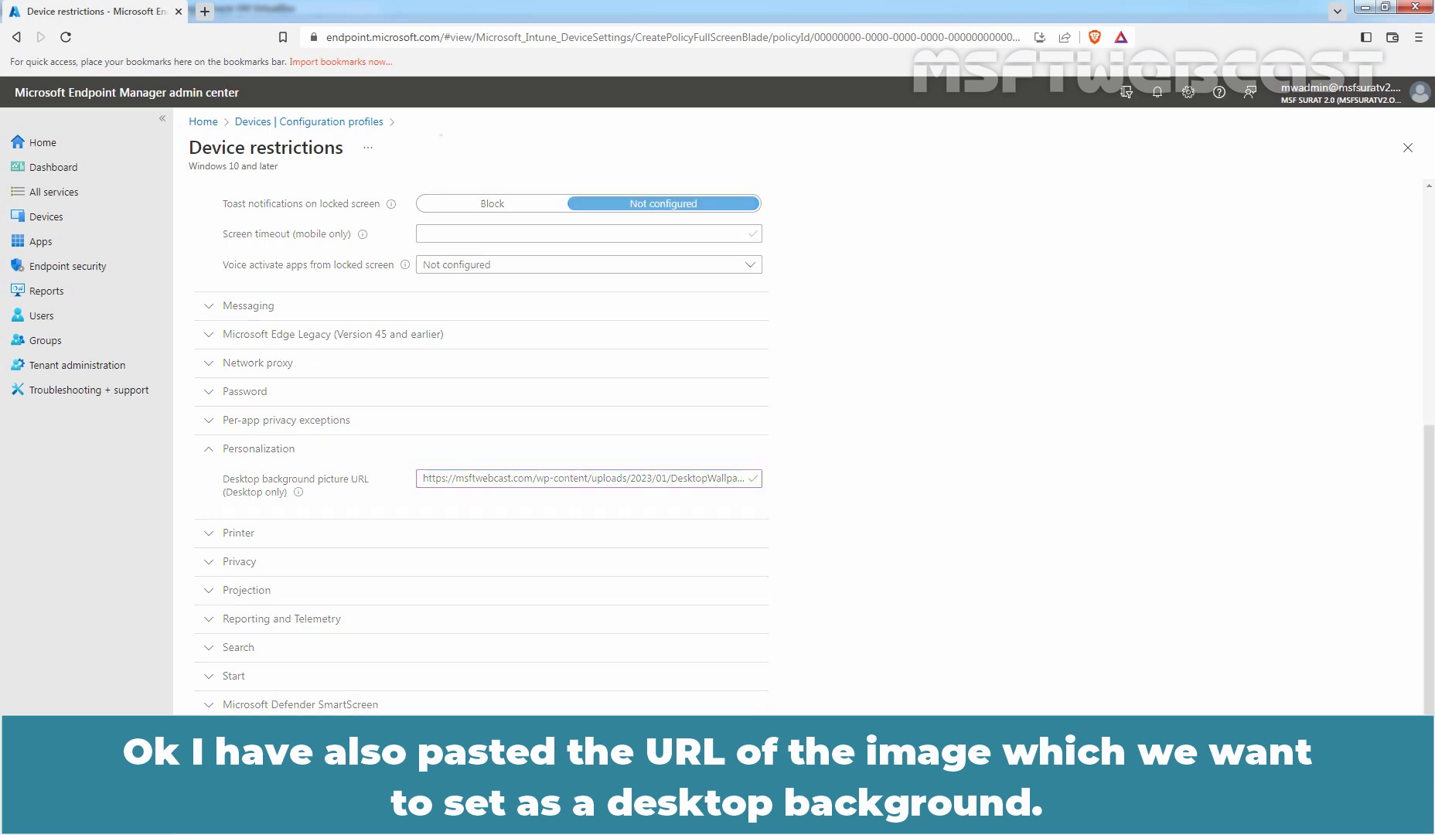
pyautogui.click(465, 207)
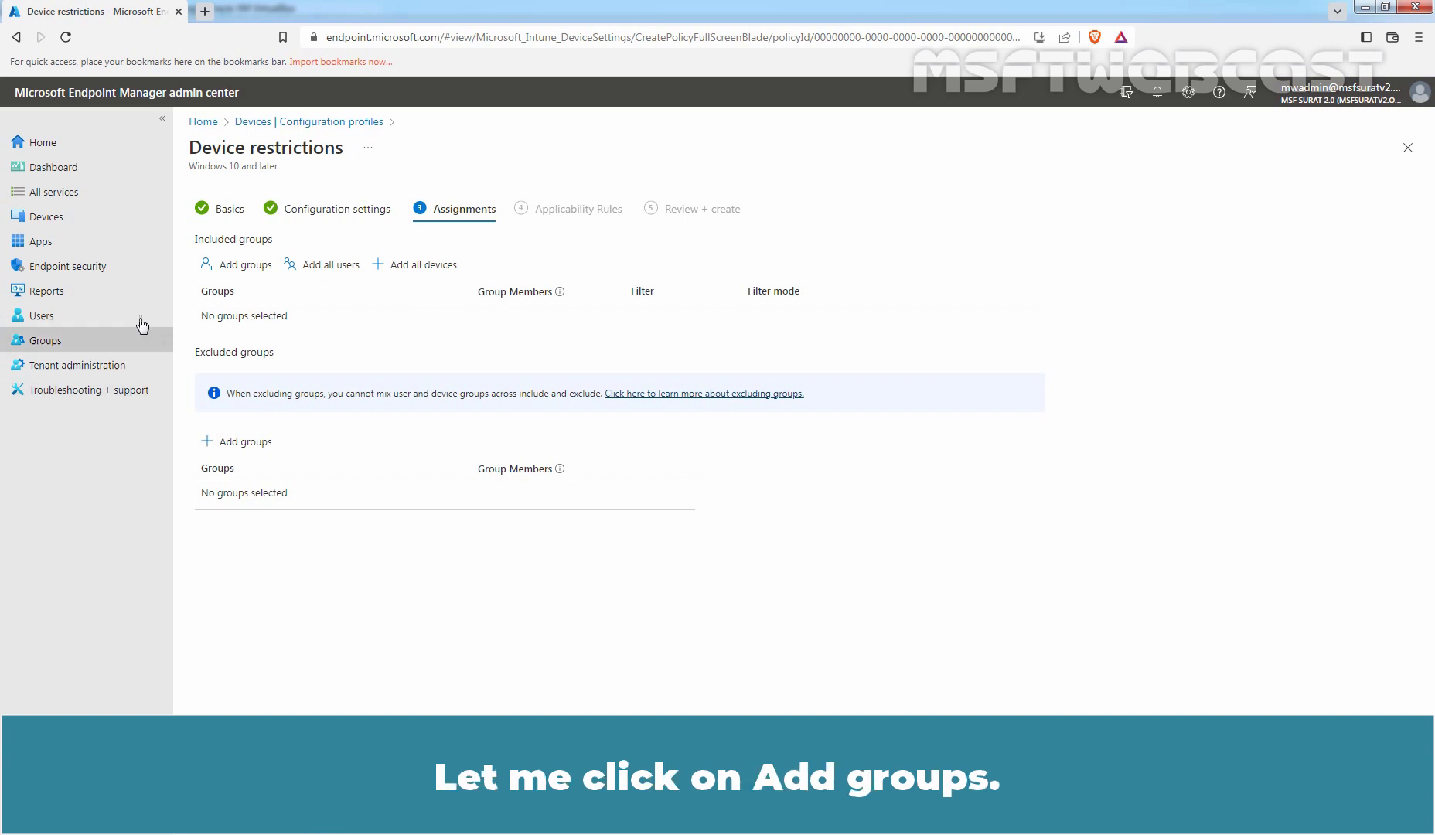
# Assign the Test_WinClient group to the profile and continue to Applicability Rules
pyautogui.click(243, 264)
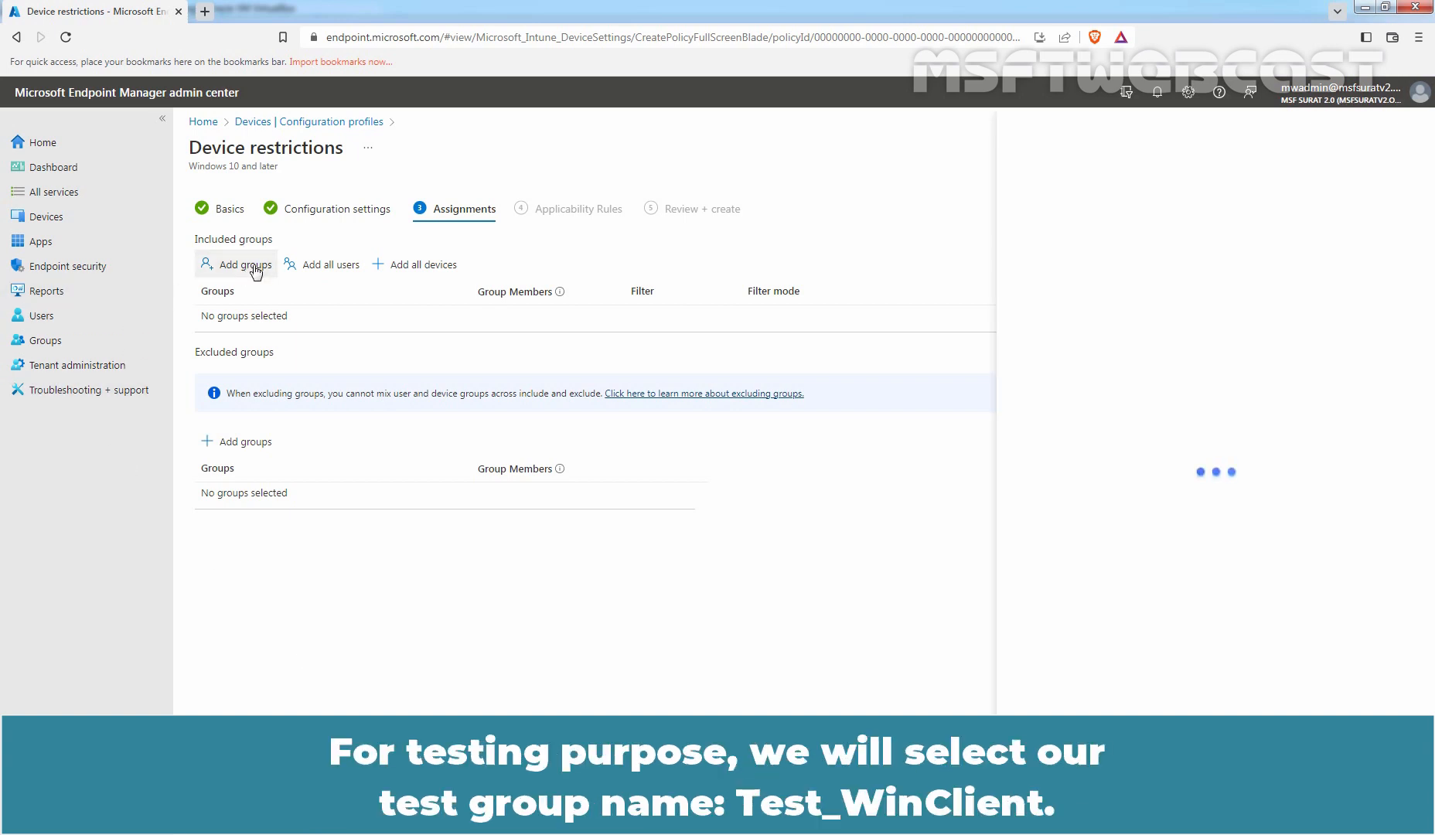
pyautogui.click(242, 264)
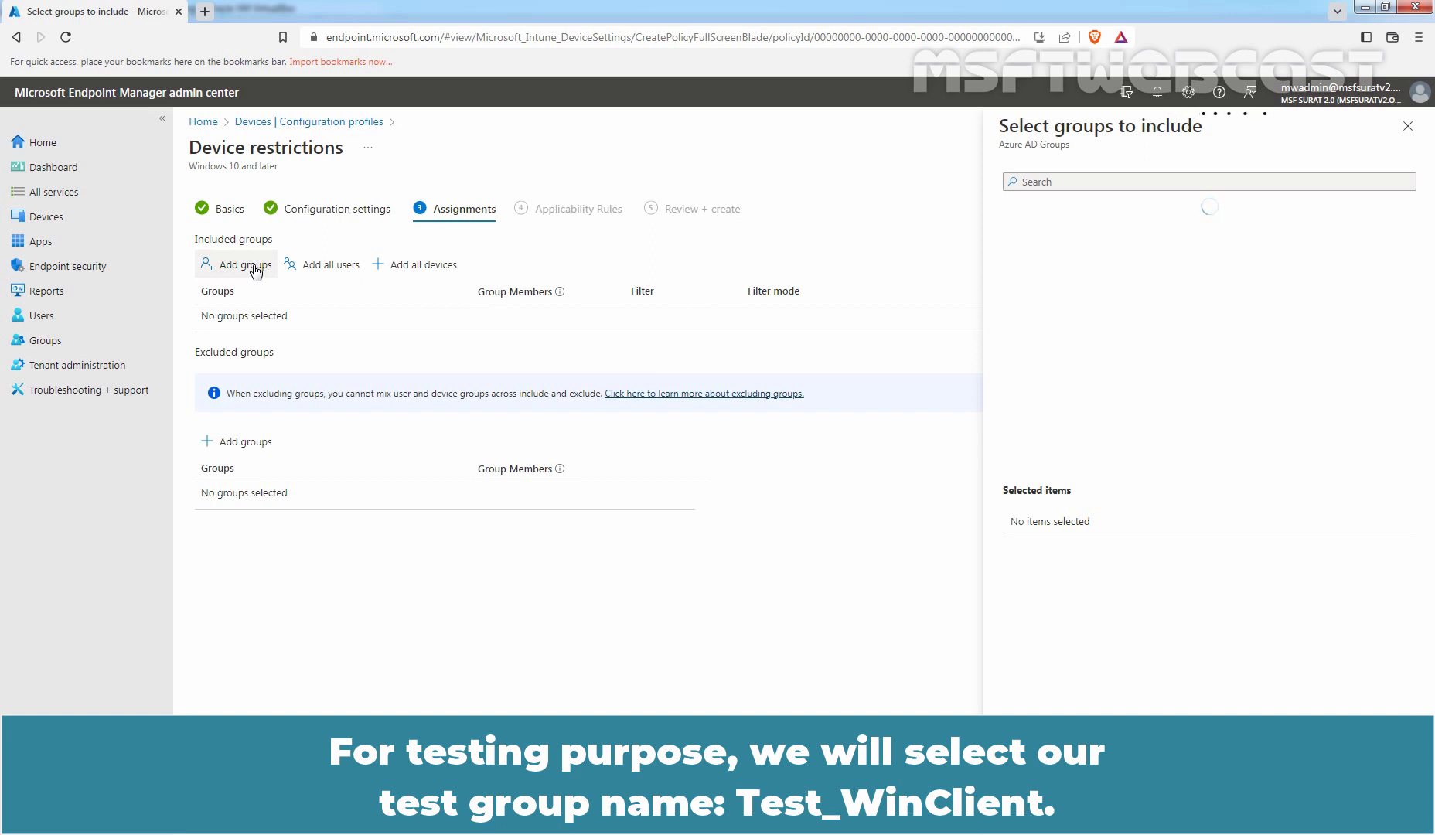
pyautogui.click(1208, 181)
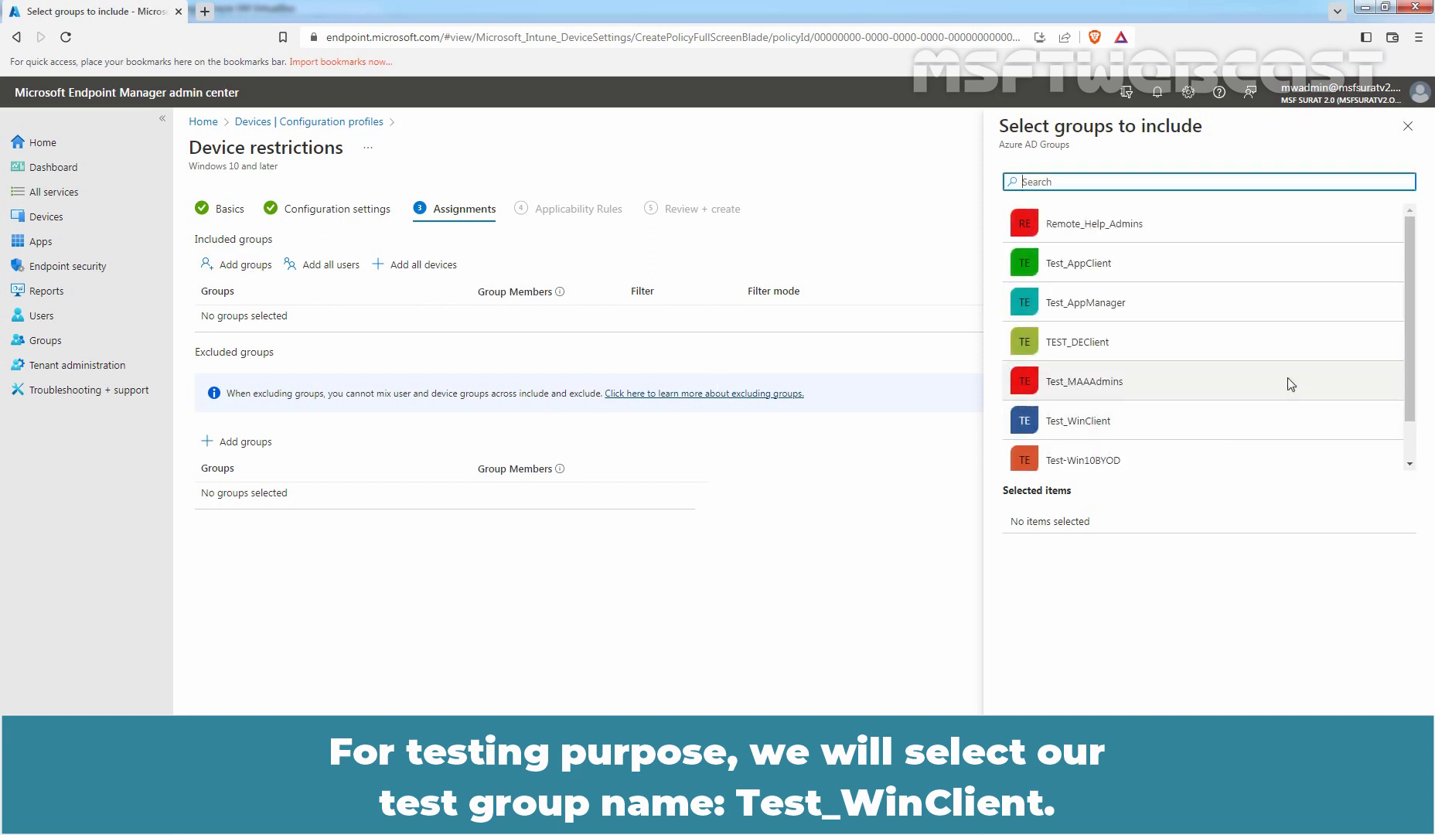
pyautogui.click(1078, 420)
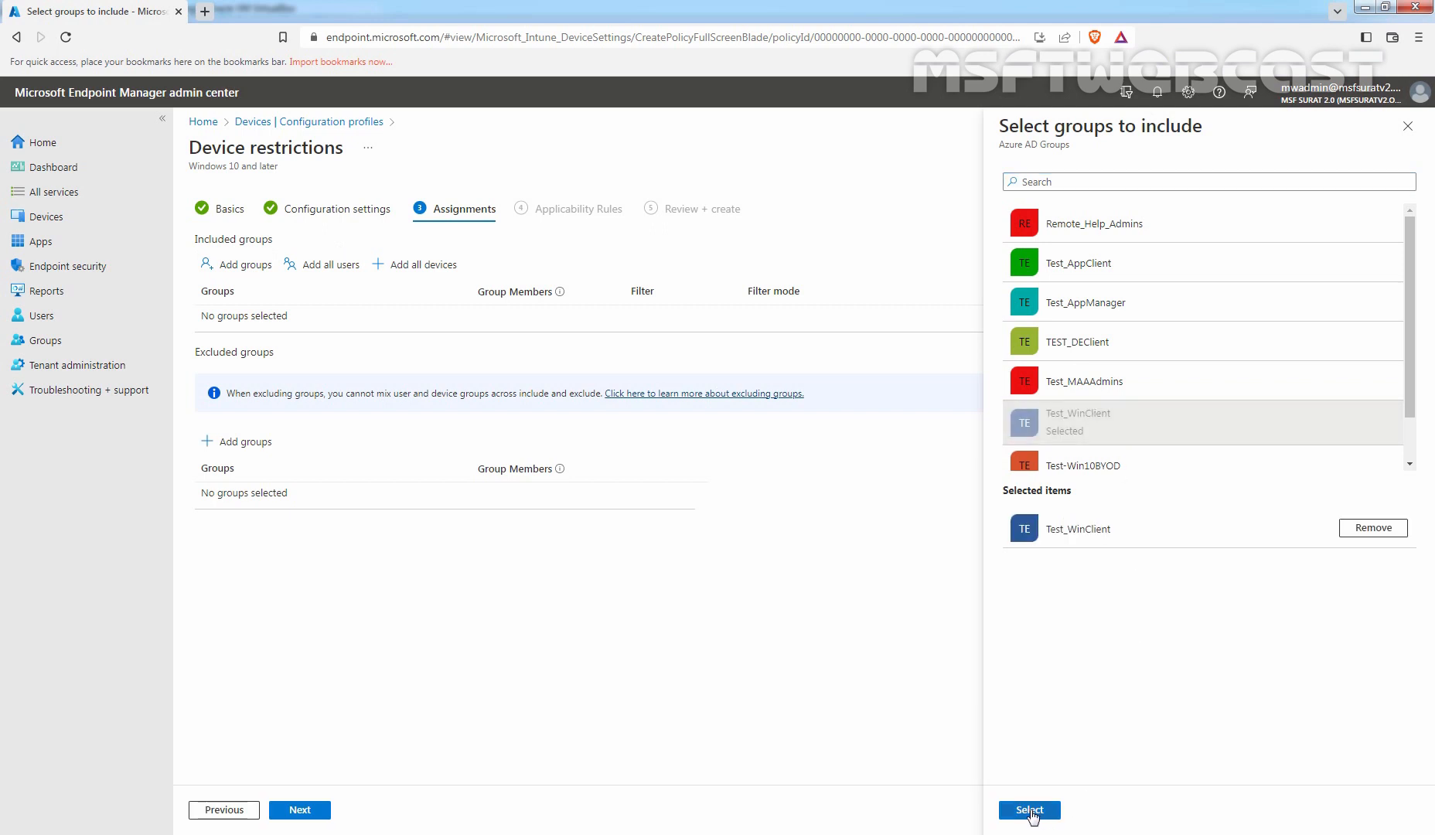
pyautogui.click(1028, 809)
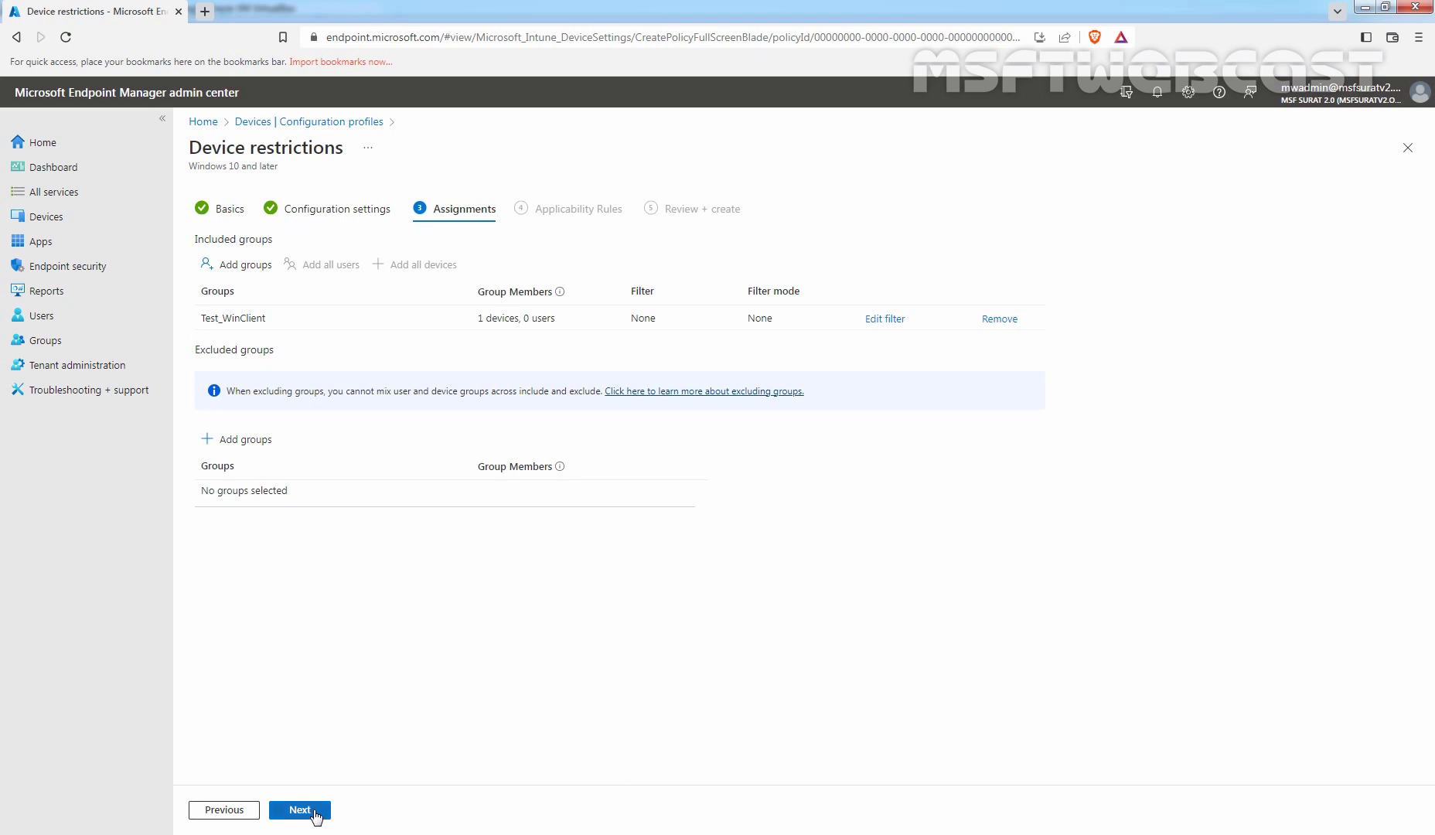
pyautogui.click(300, 809)
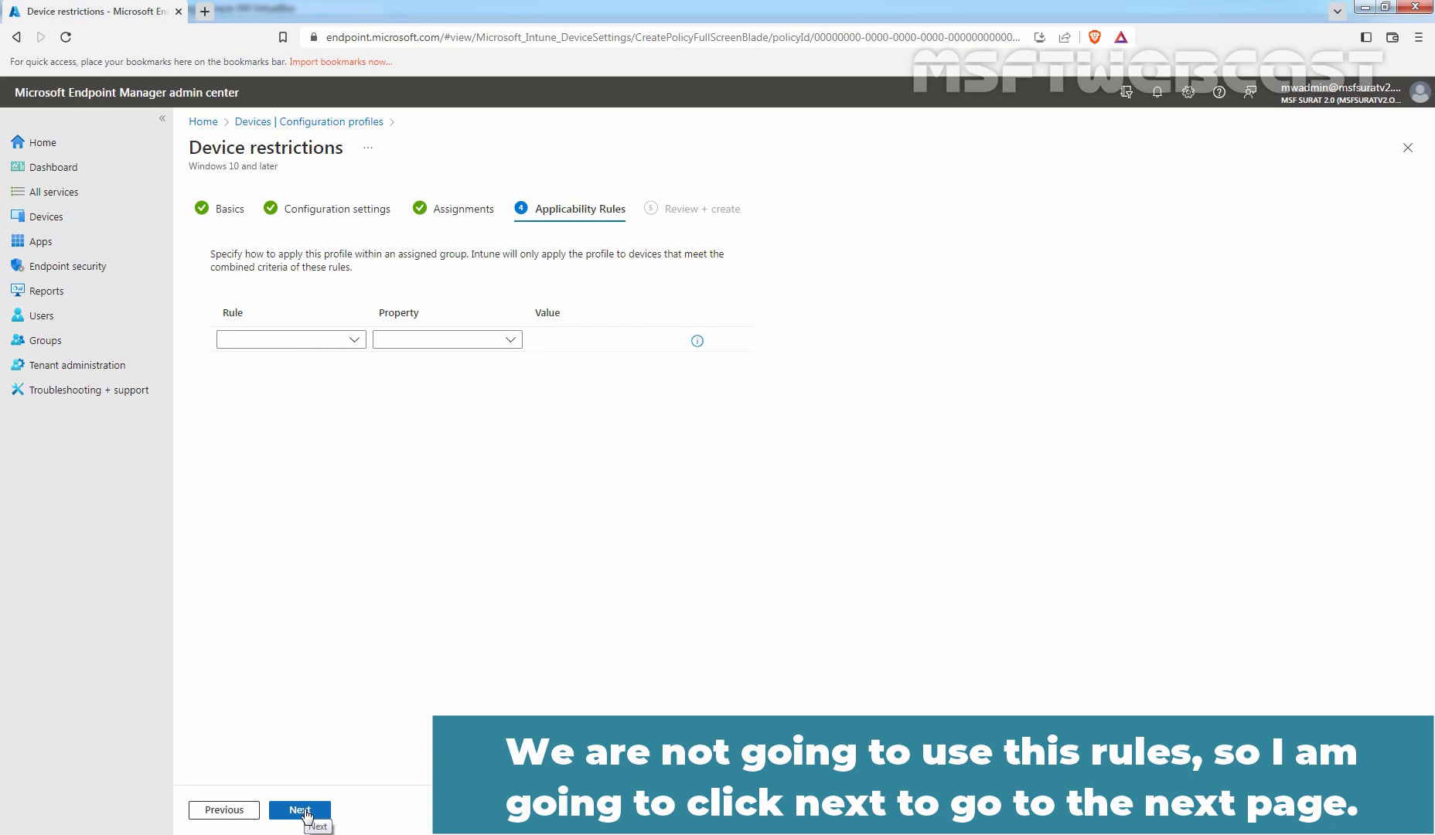
# Skip applicability rules, review the summary and create the profile
pyautogui.click(300, 809)
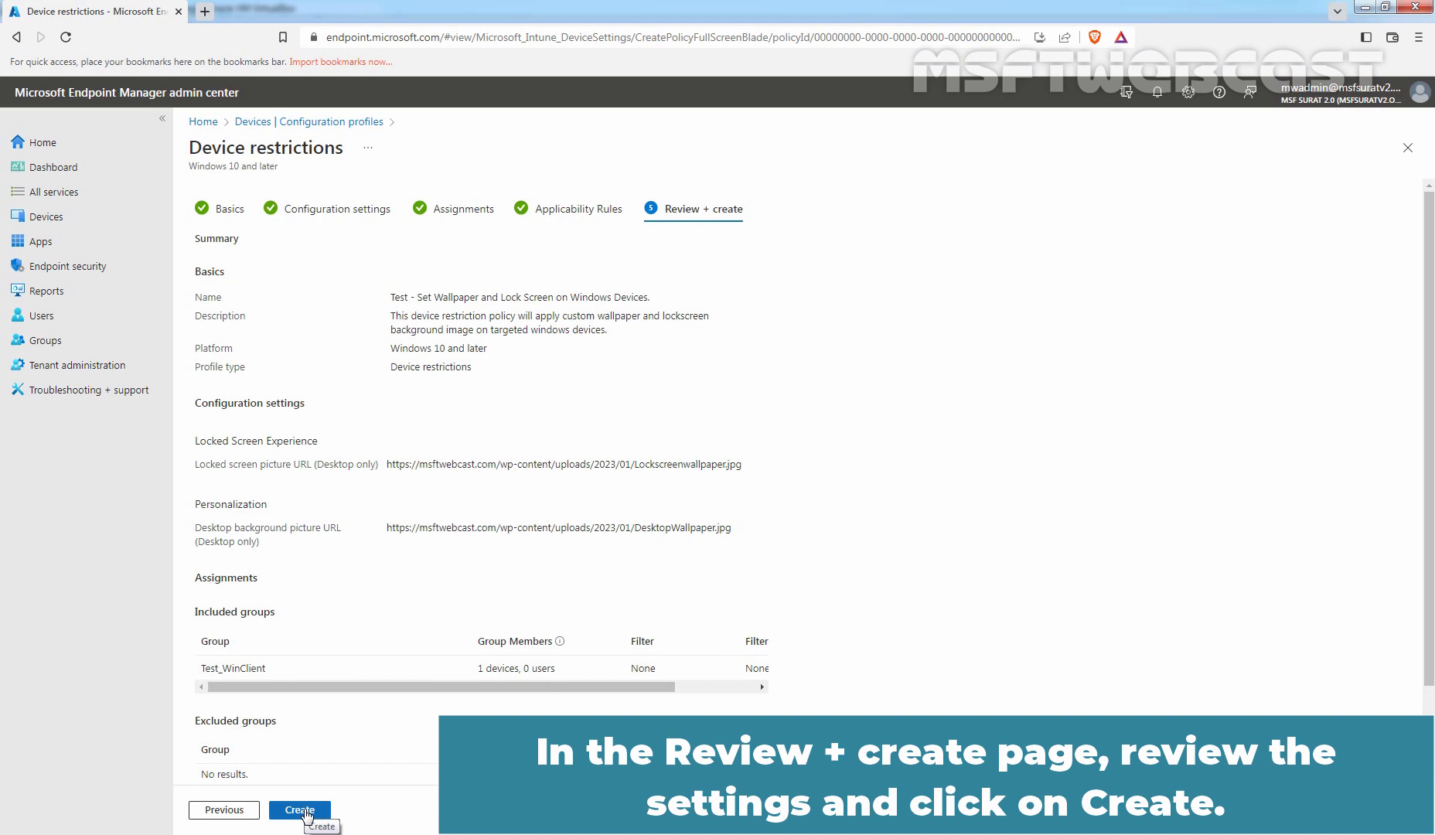
pyautogui.click(300, 809)
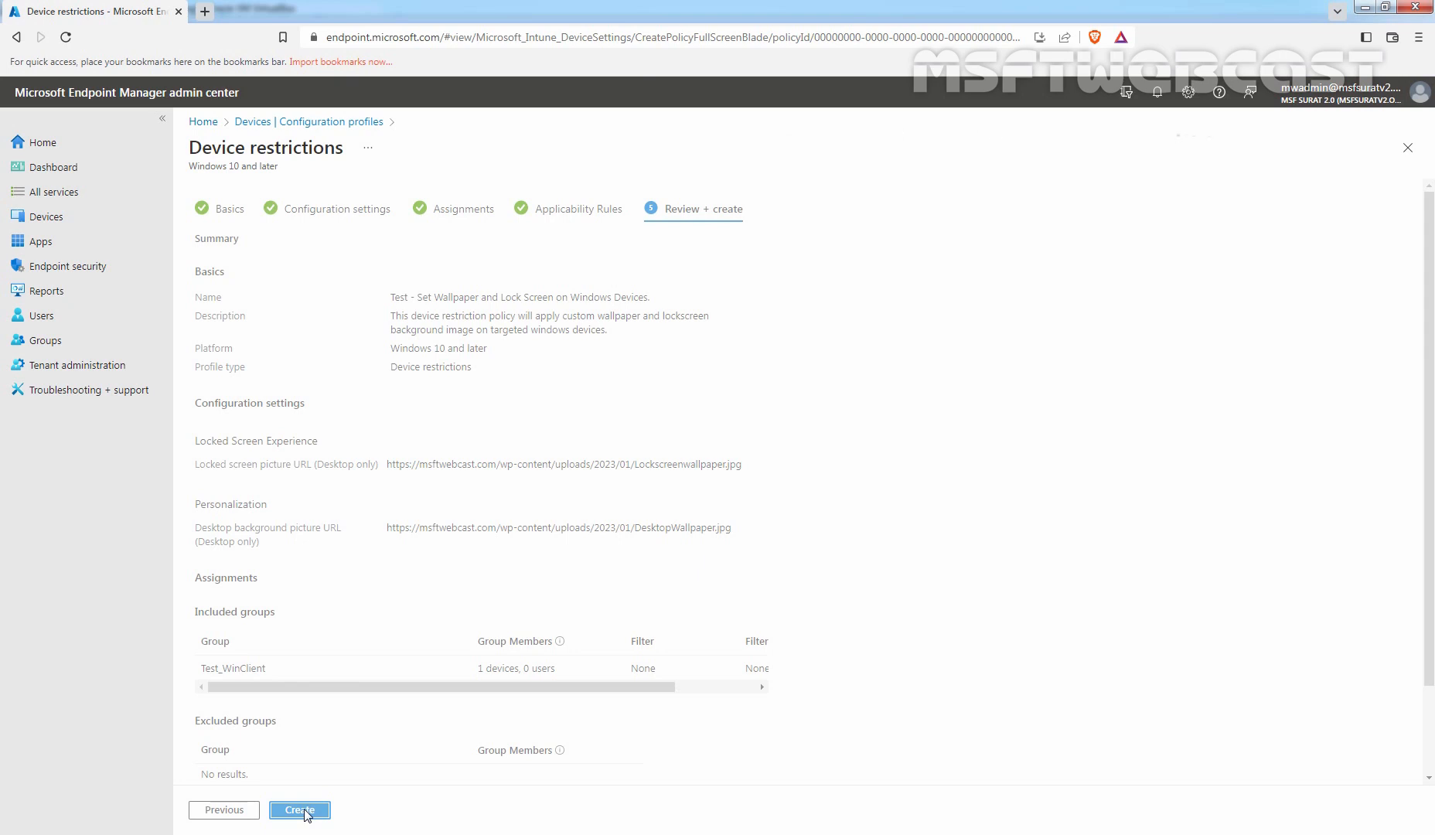
pyautogui.click(300, 809)
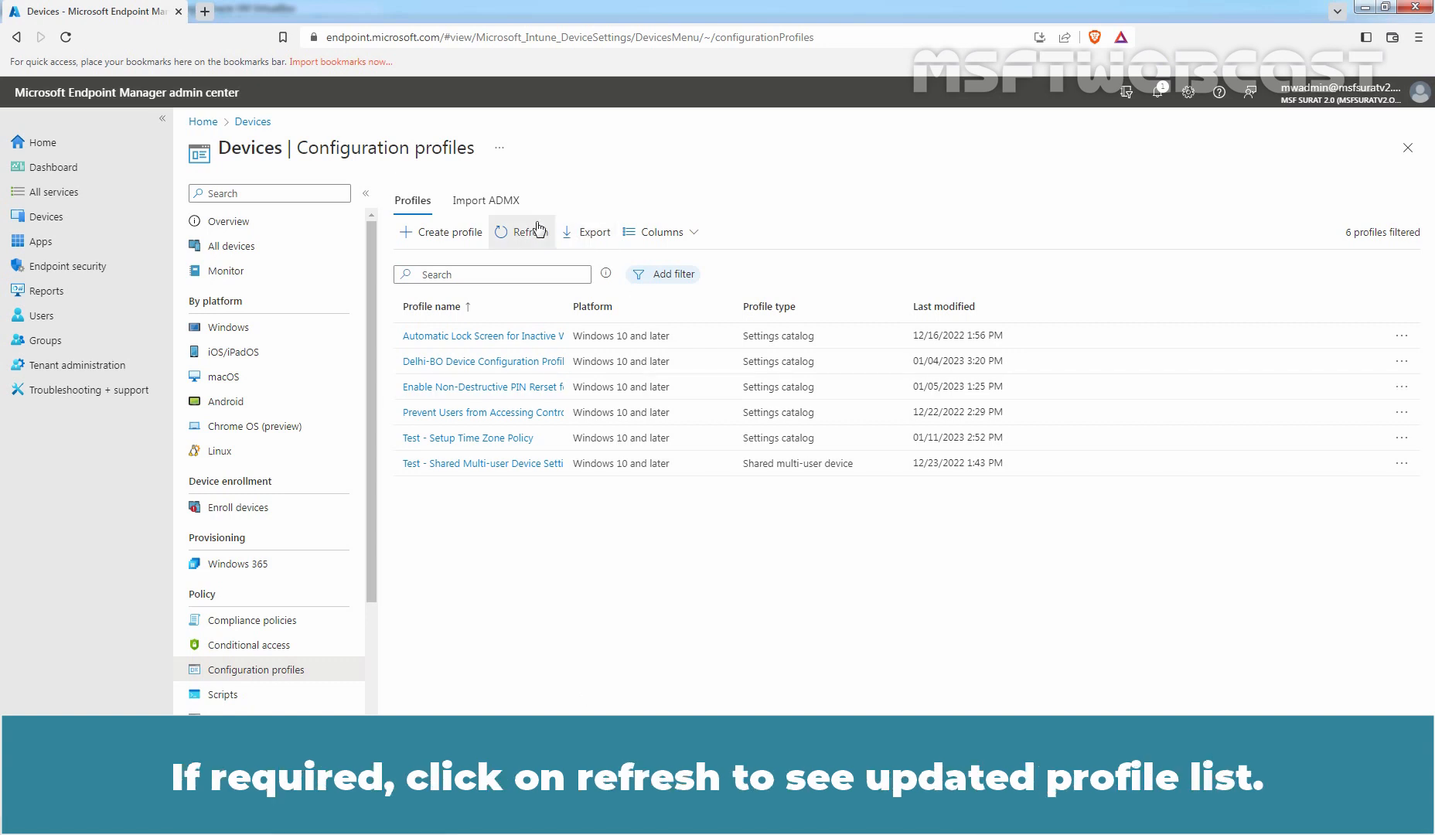
# Refresh the Configuration profiles list so the new wallpaper and lock screen profile appears
pyautogui.click(522, 232)
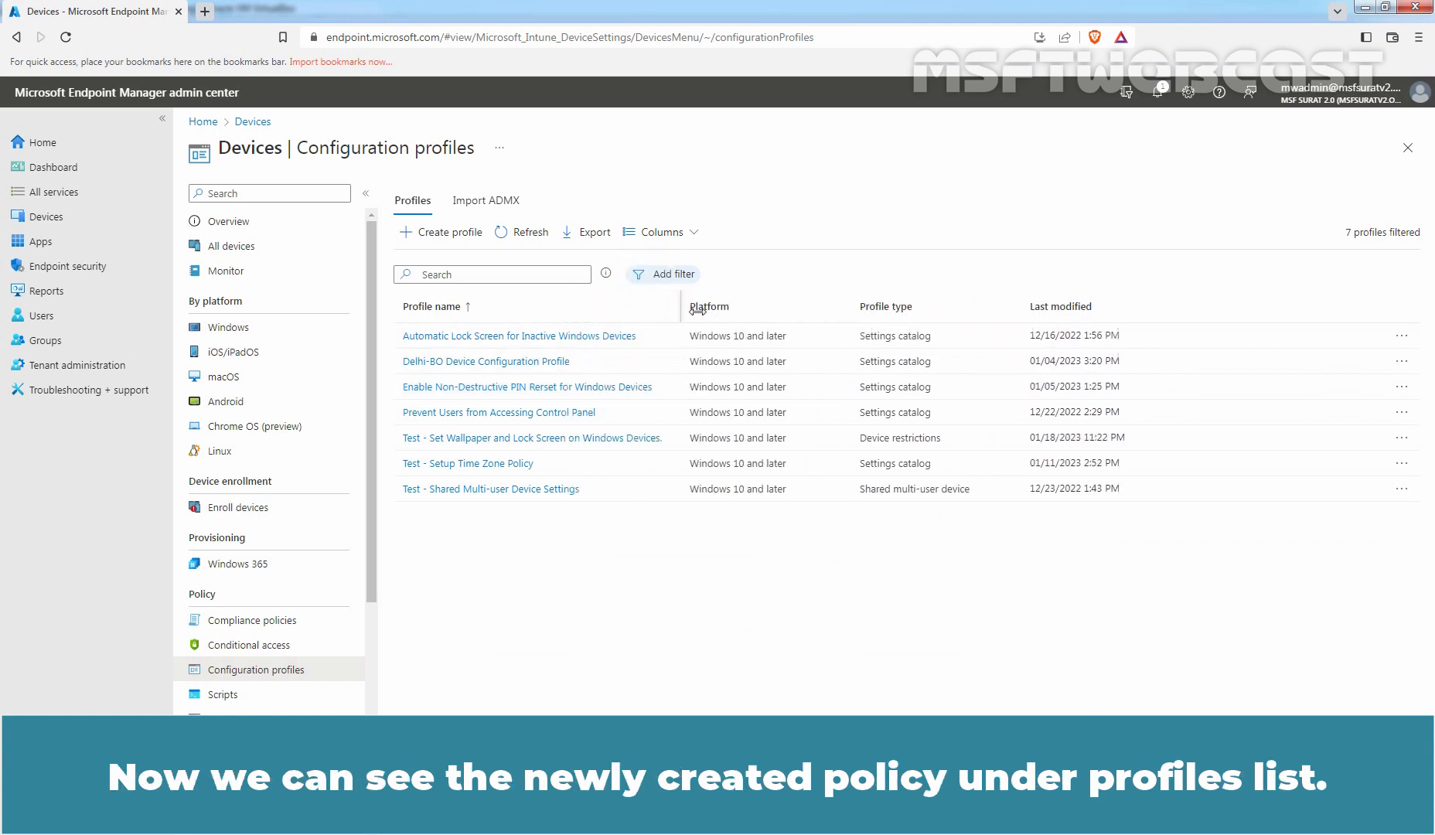
pyautogui.moveTo(606, 444)
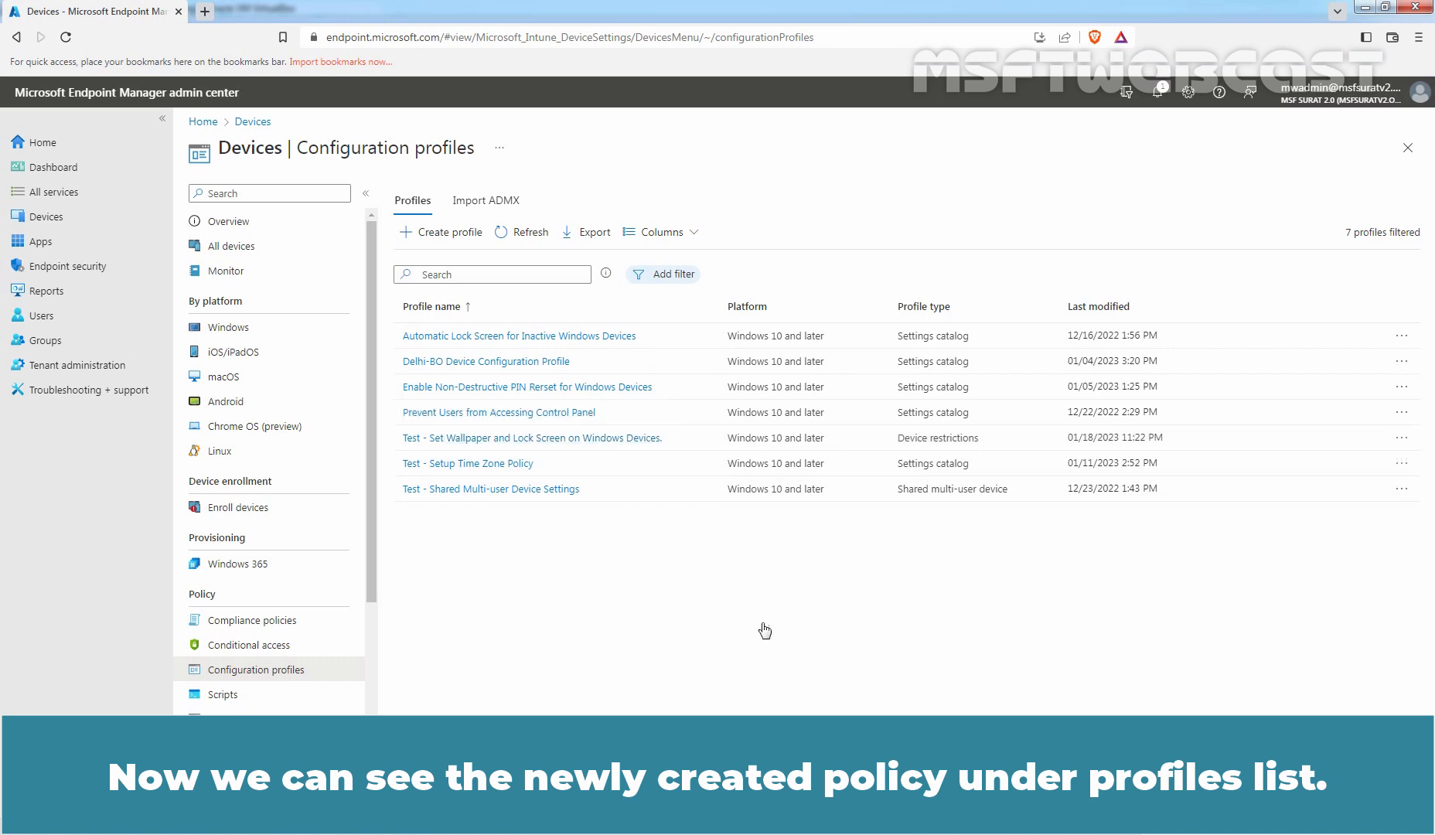
pyautogui.moveTo(626, 654)
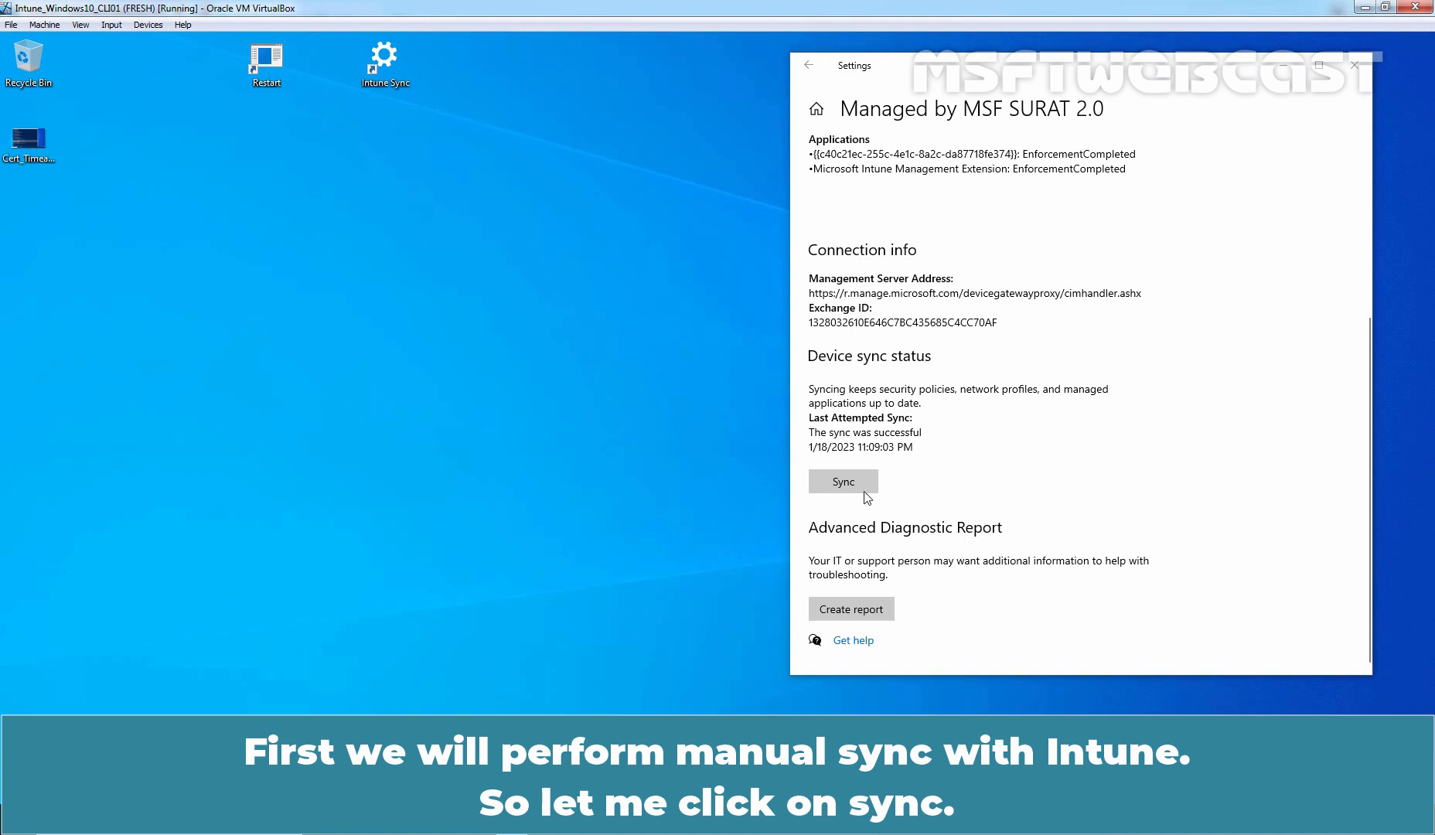
# Sync the Windows 10 VM with Intune from Access work or school, then restart it
pyautogui.click(842, 481)
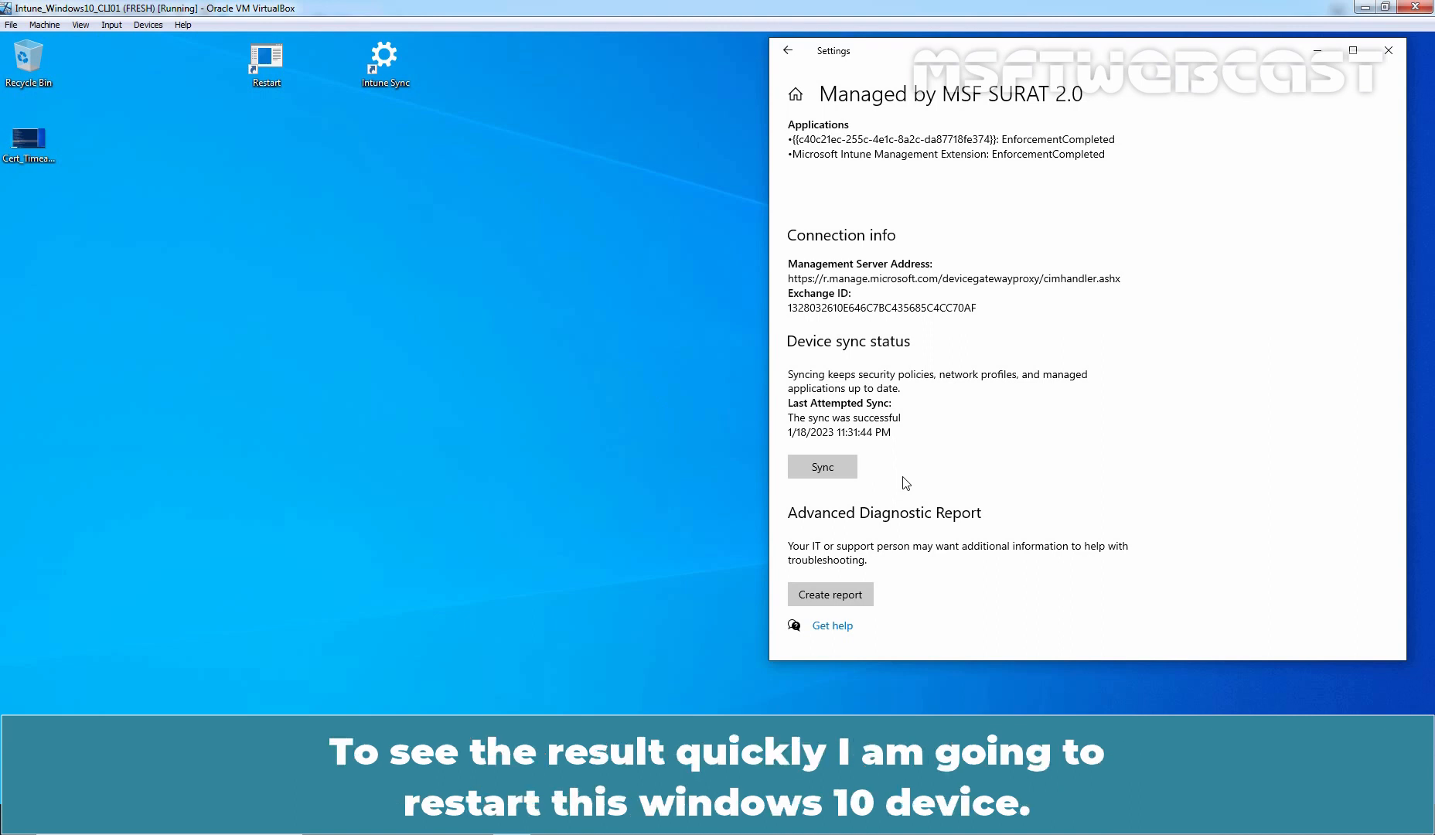
pyautogui.click(266, 62)
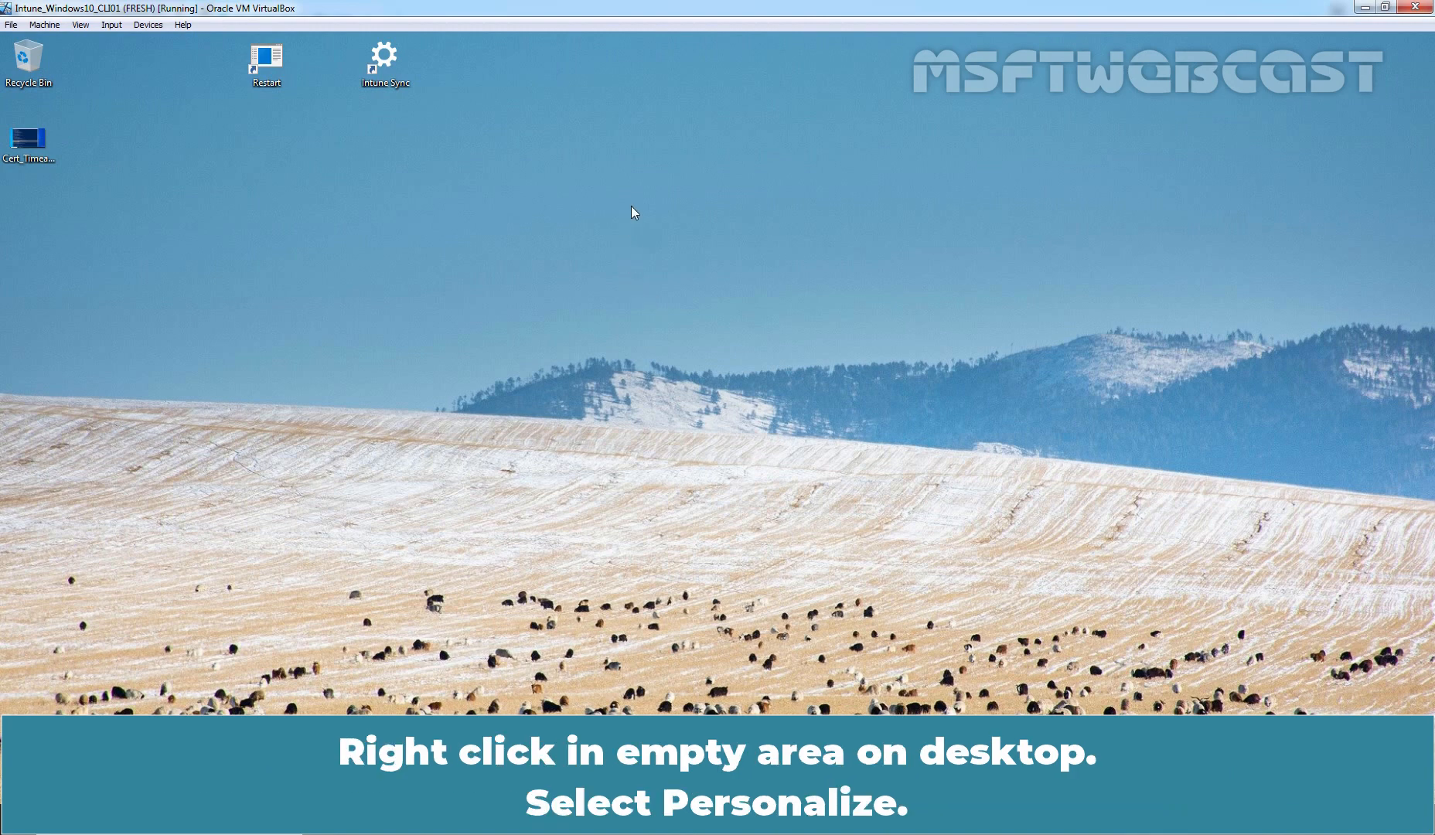
# From the desktop context menu, open Personalize to check the applied wallpaper
pyautogui.rightClick(631, 212)
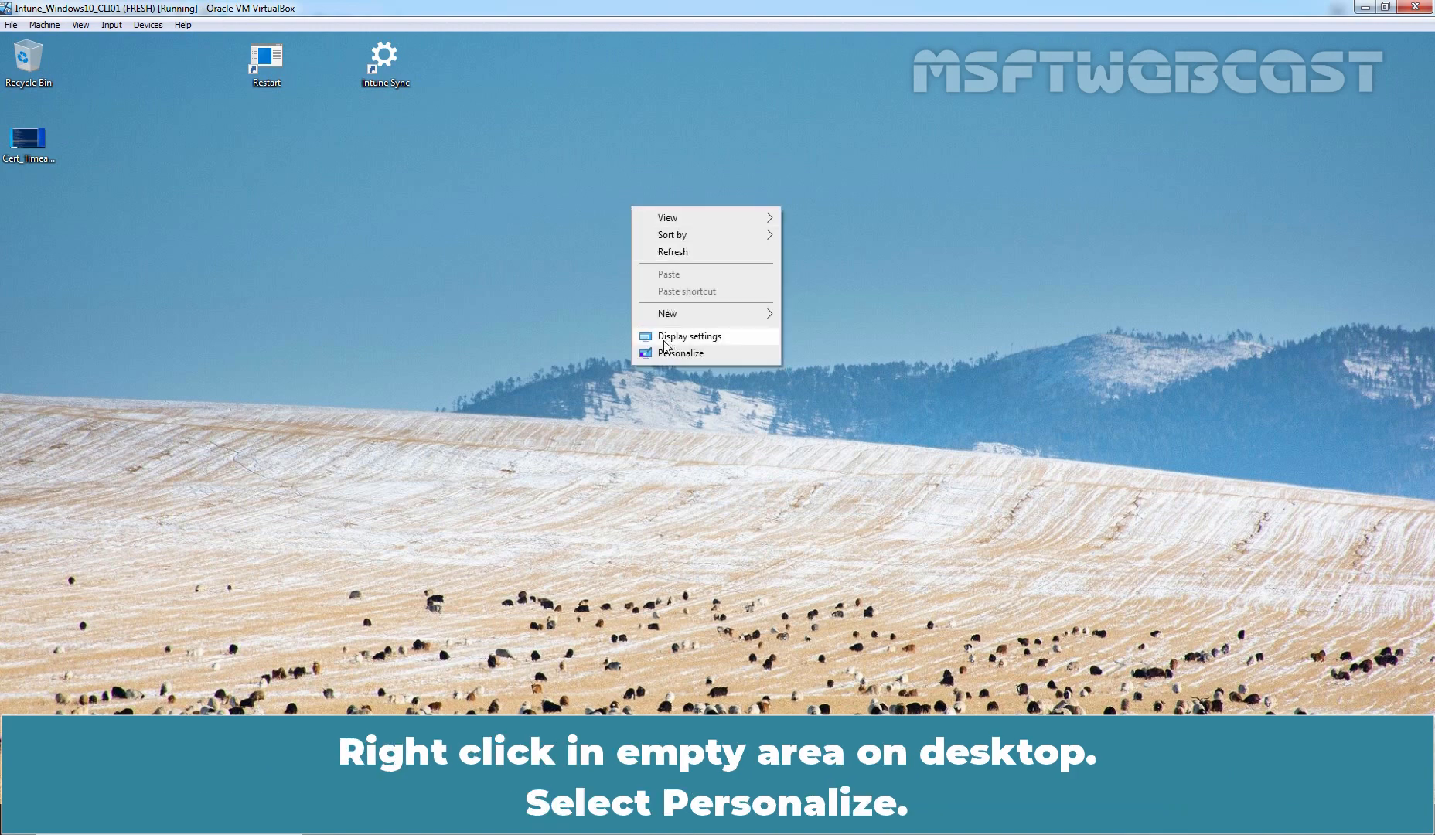
pyautogui.click(681, 354)
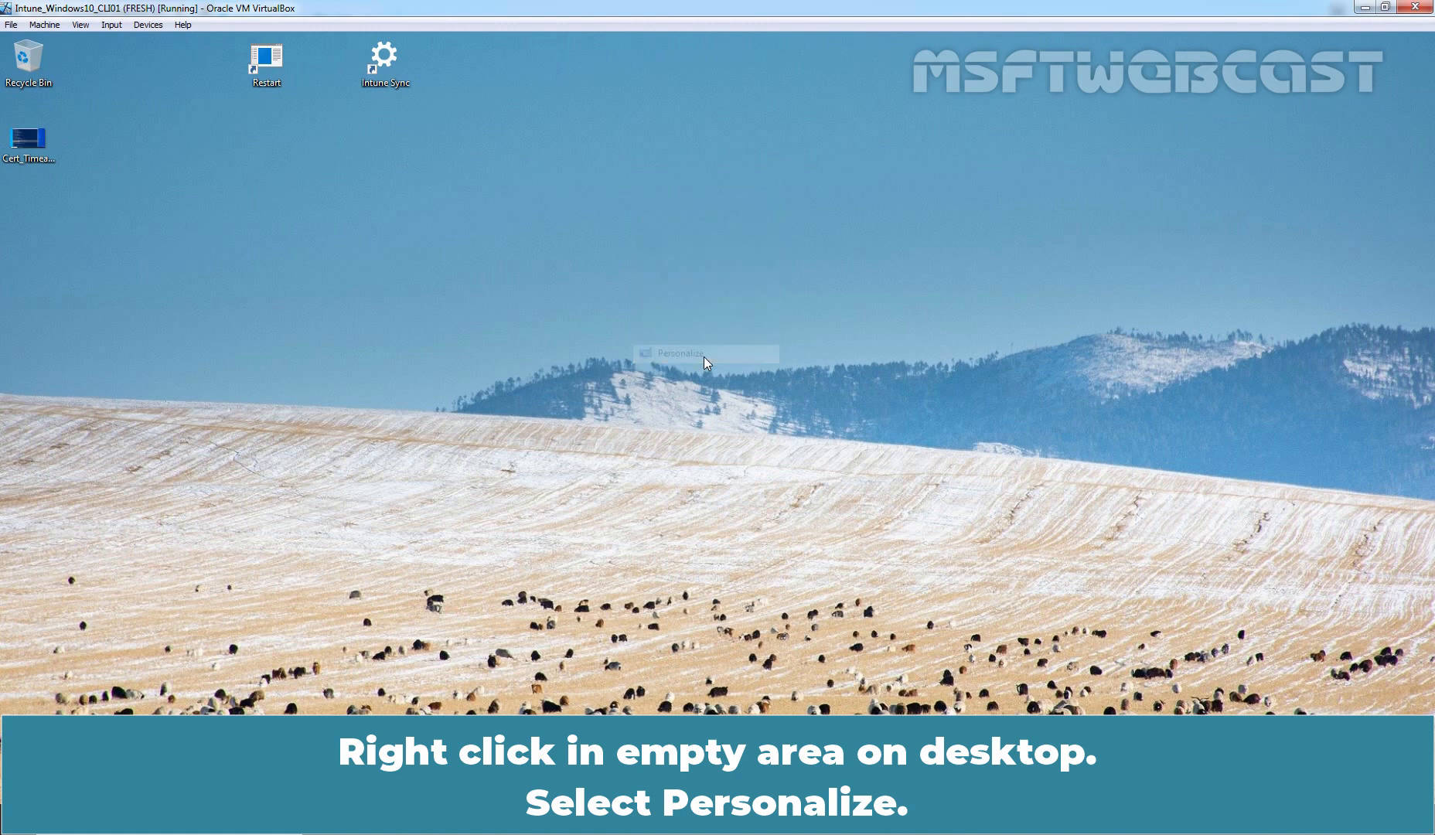